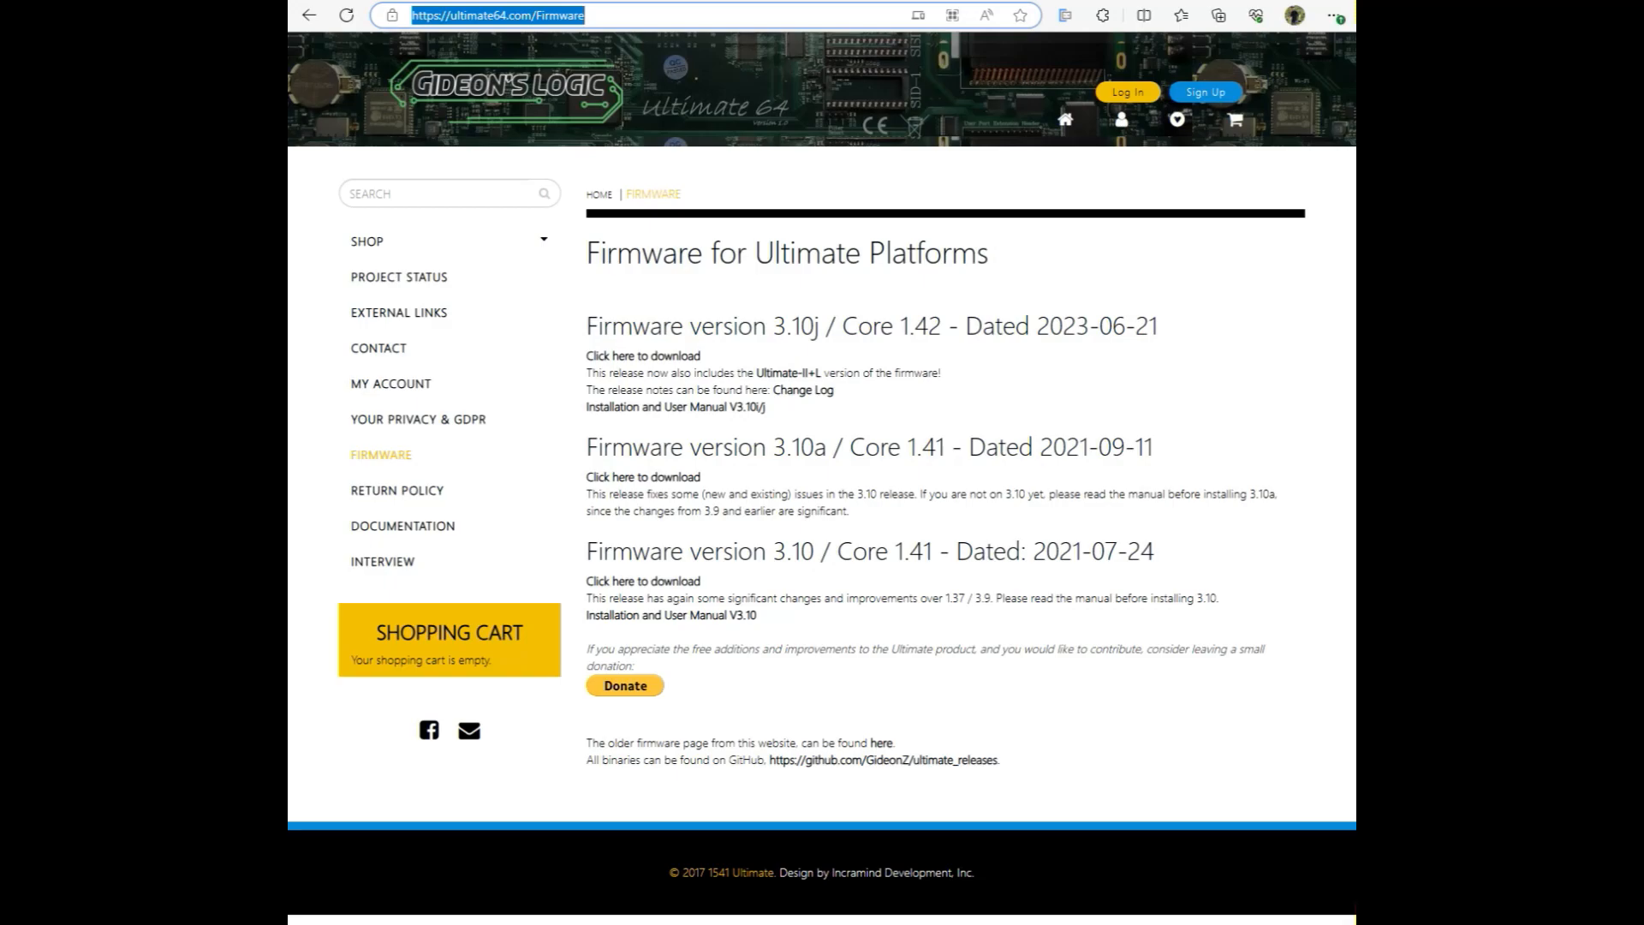
mouse_move(1181, 344)
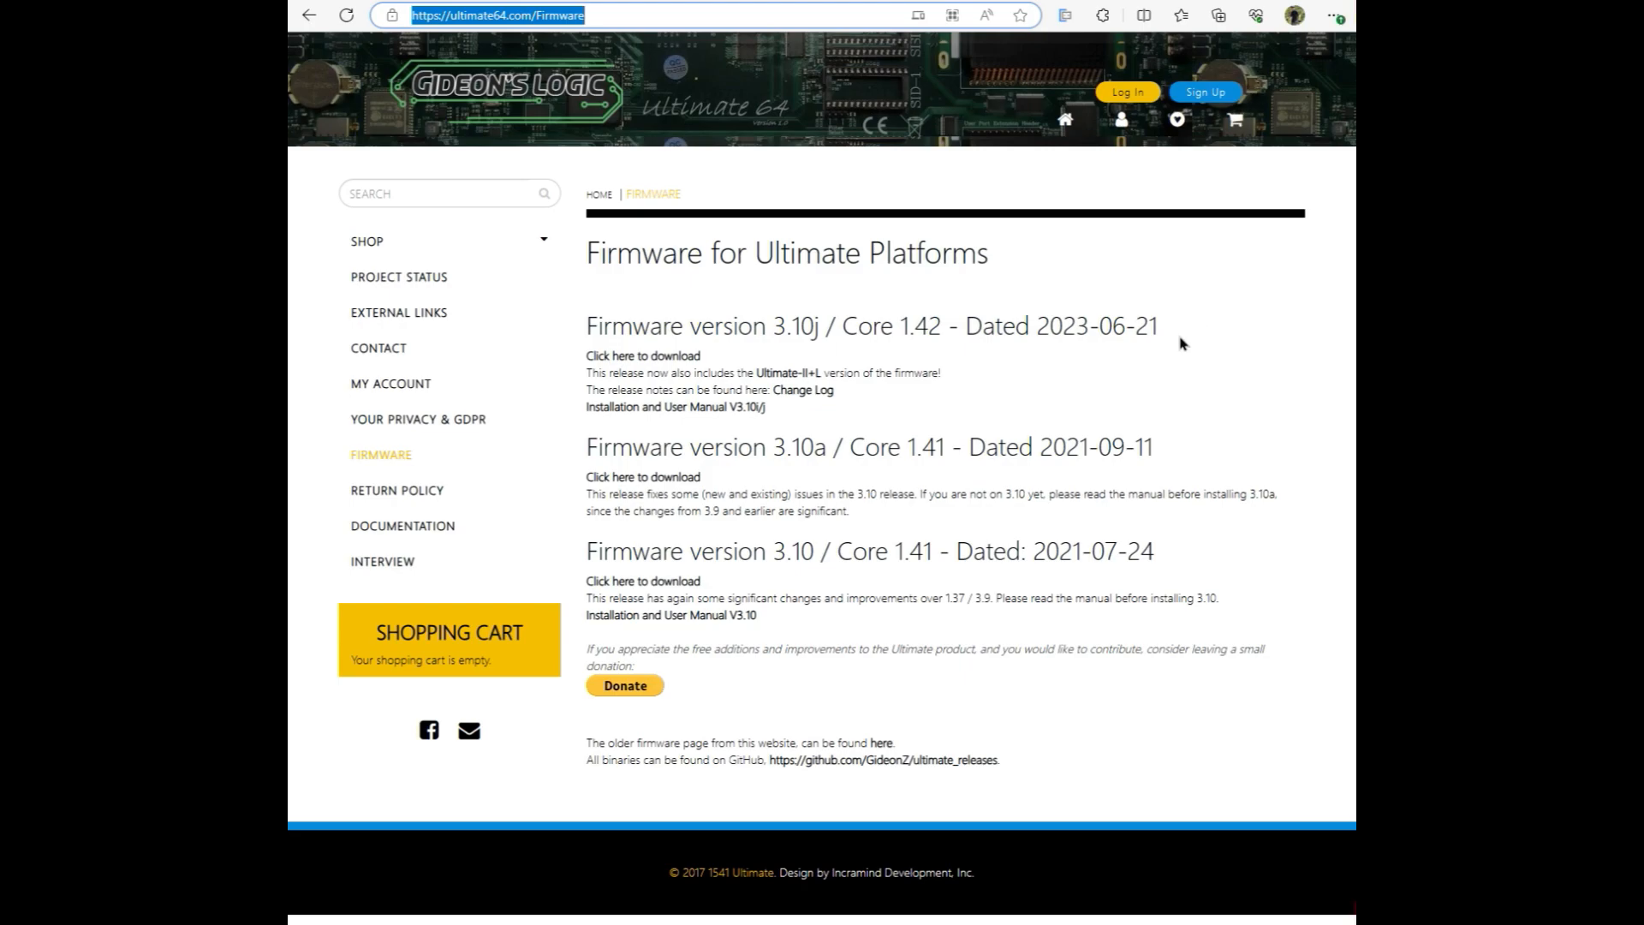
mouse_move(1078, 359)
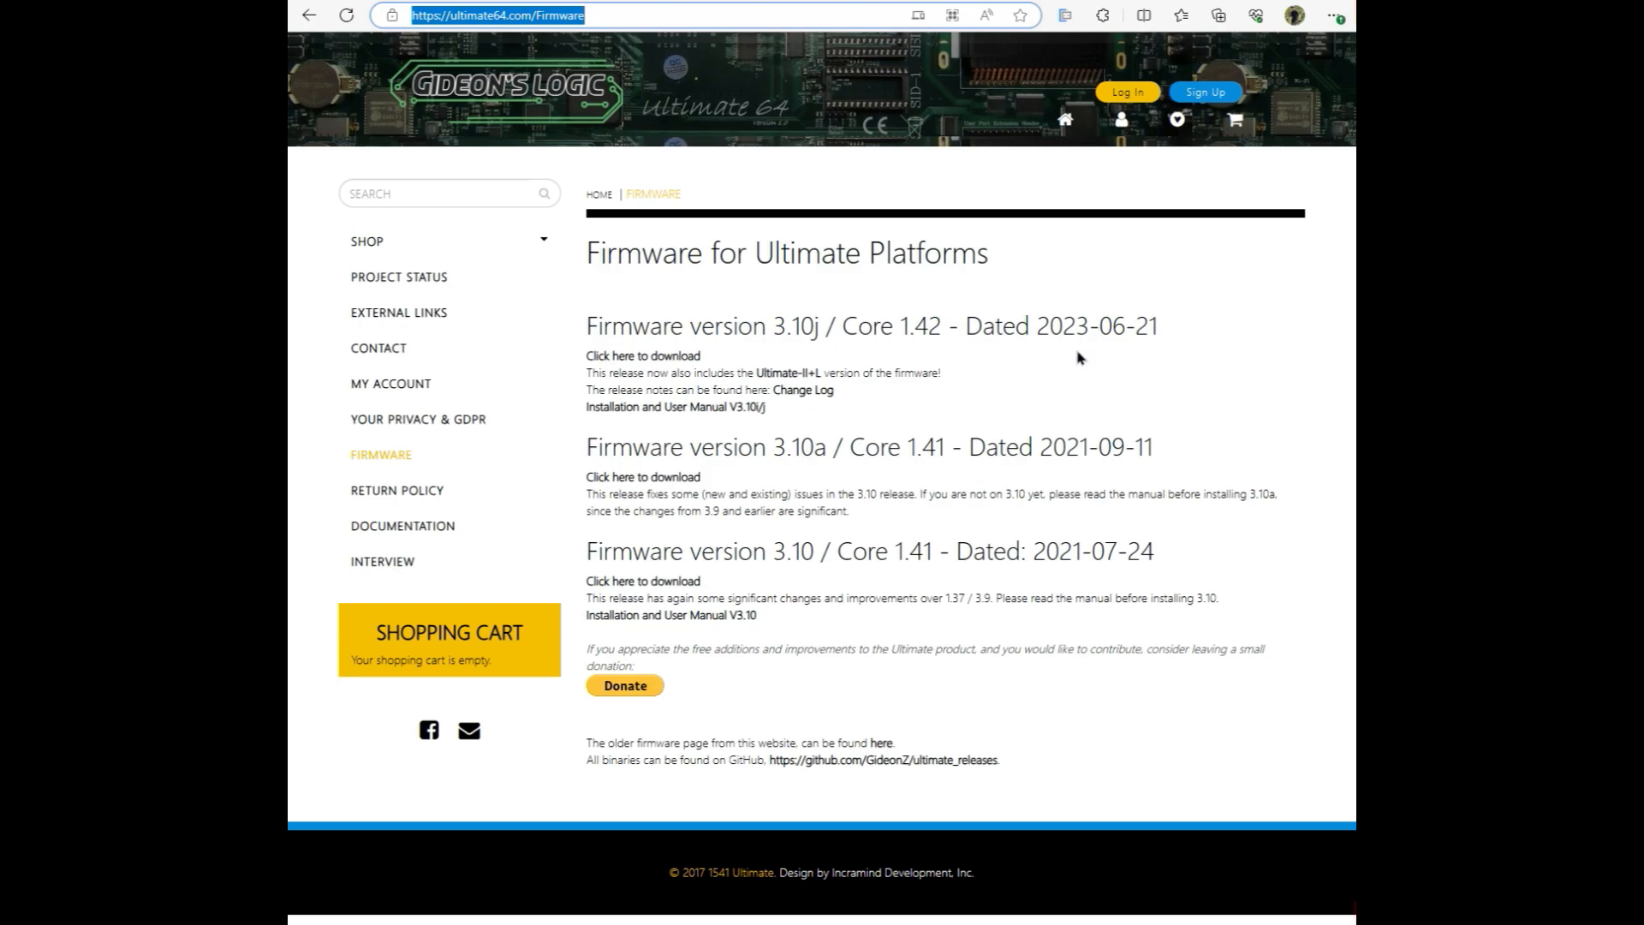
mouse_move(930, 389)
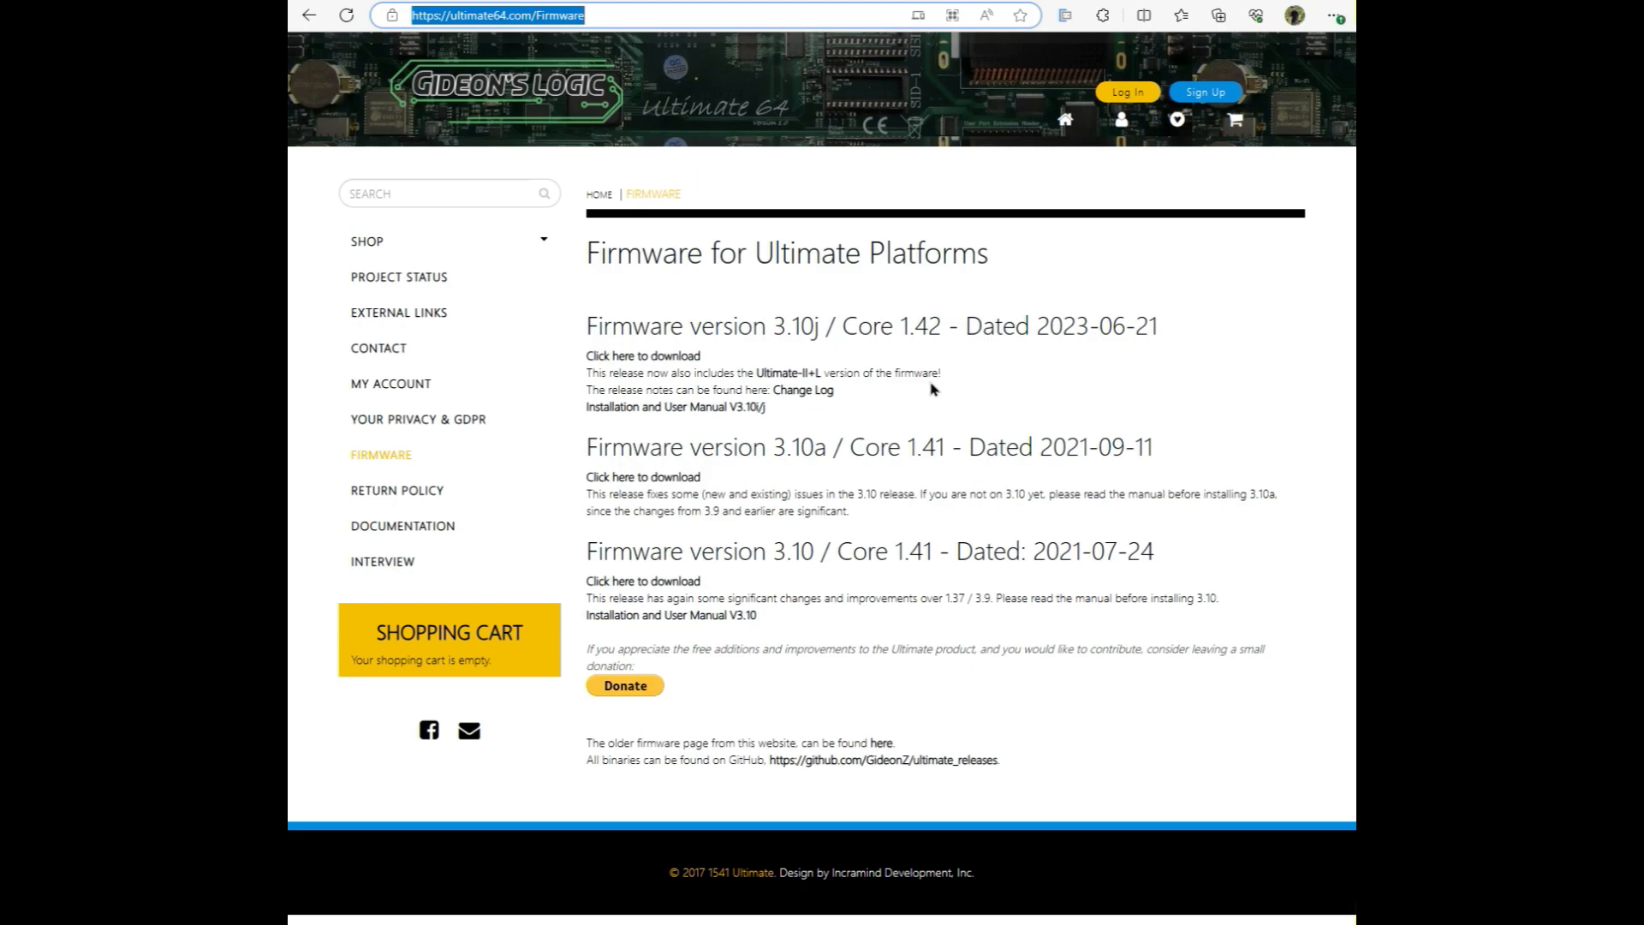
Step: Open the Change Log for firmware version 3.10j from the Ultimate64 firmware page
double_click(794, 445)
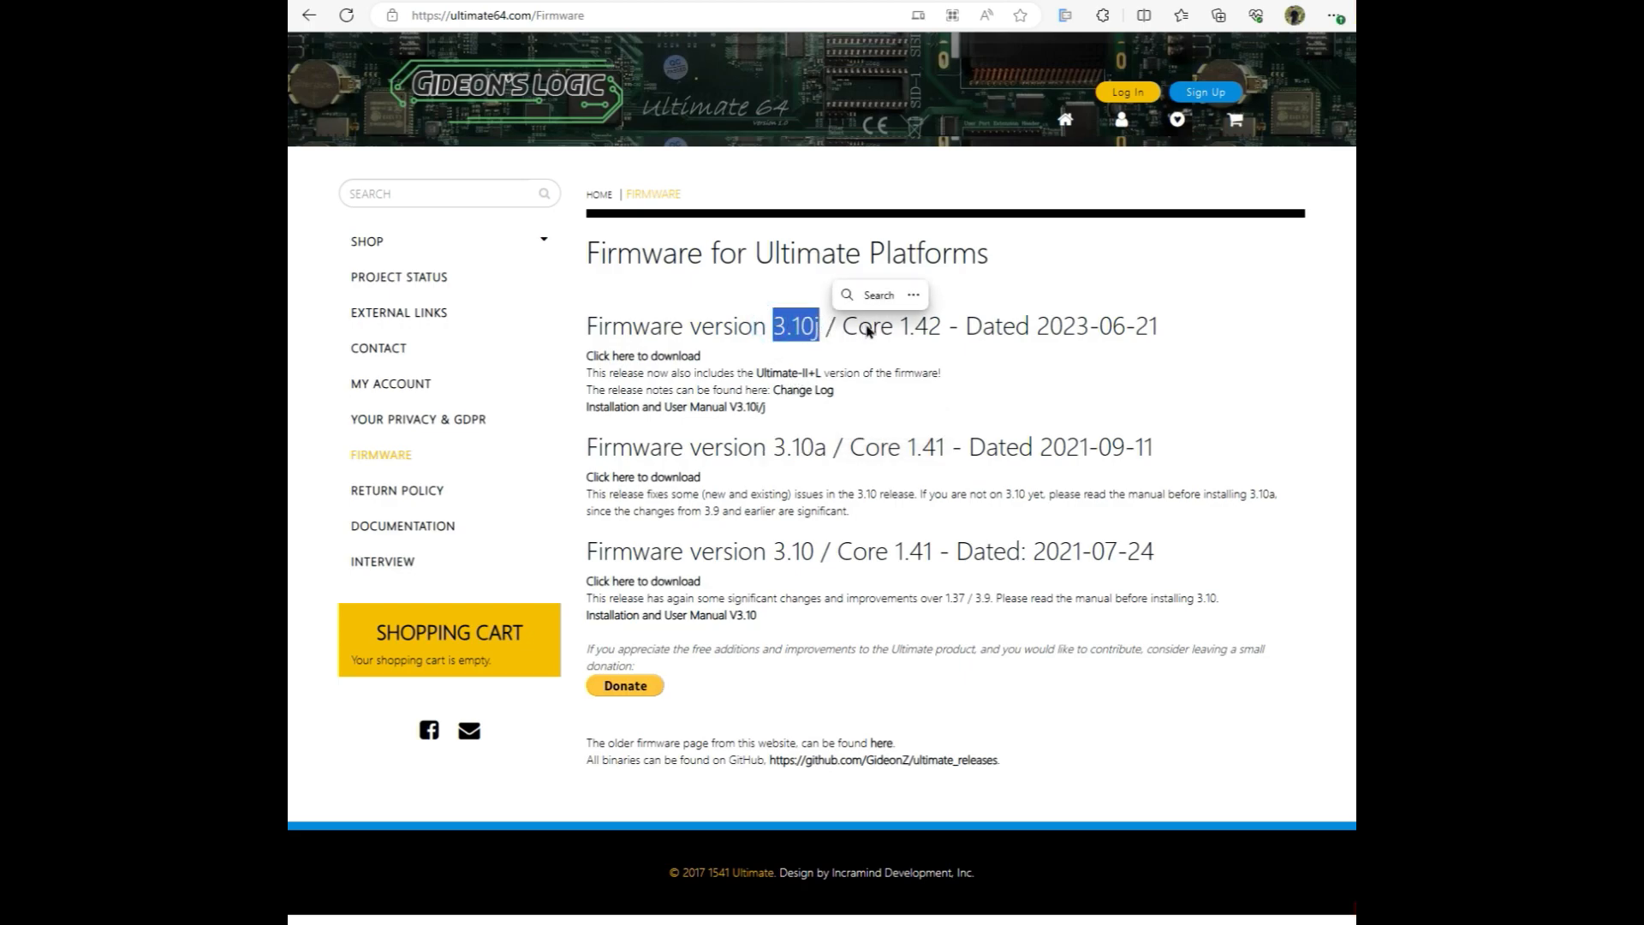
click(802, 390)
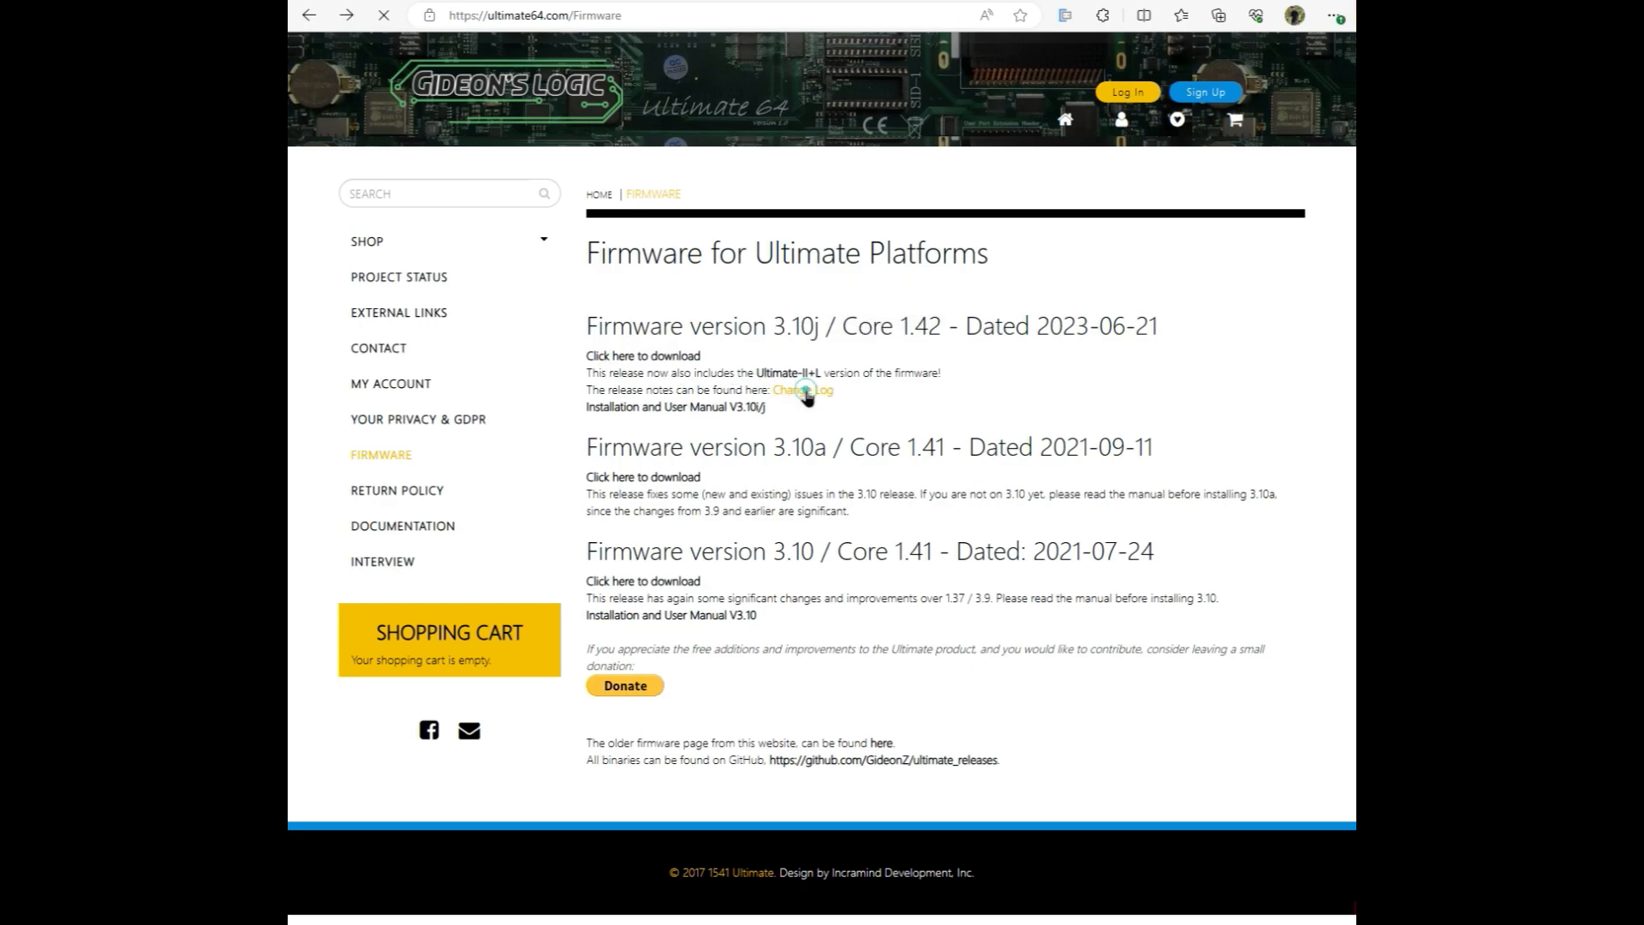
Step: Read changes_3.10j.txt on GitHub, scrolling through the fixes and additions since 3.10a
click(803, 391)
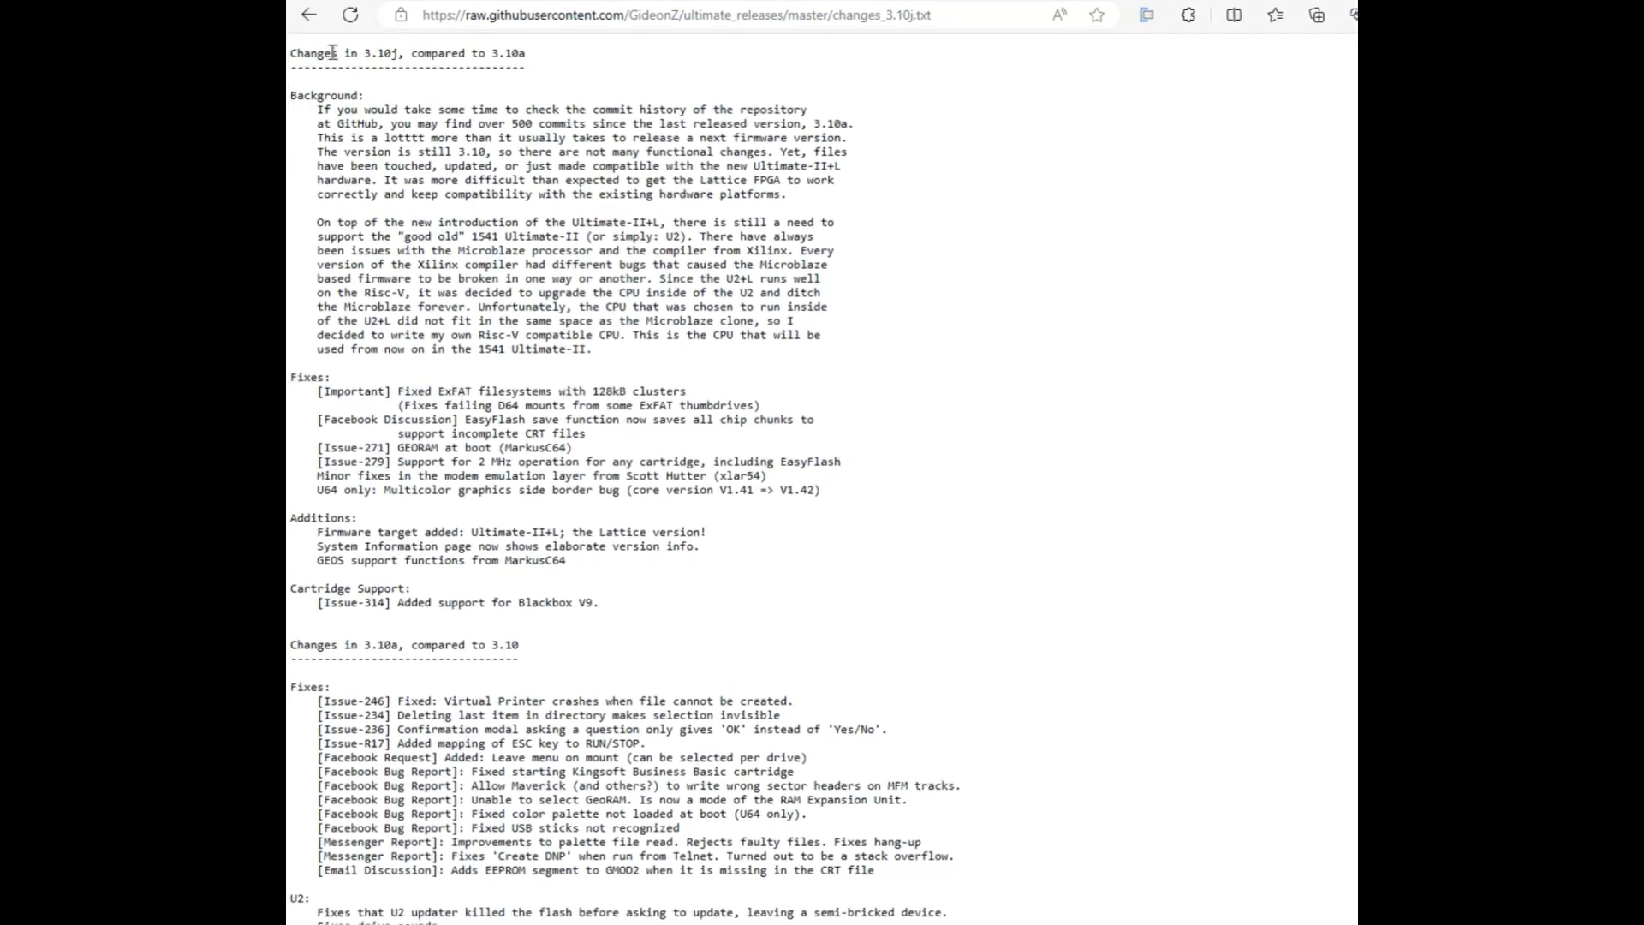
double_click(384, 53)
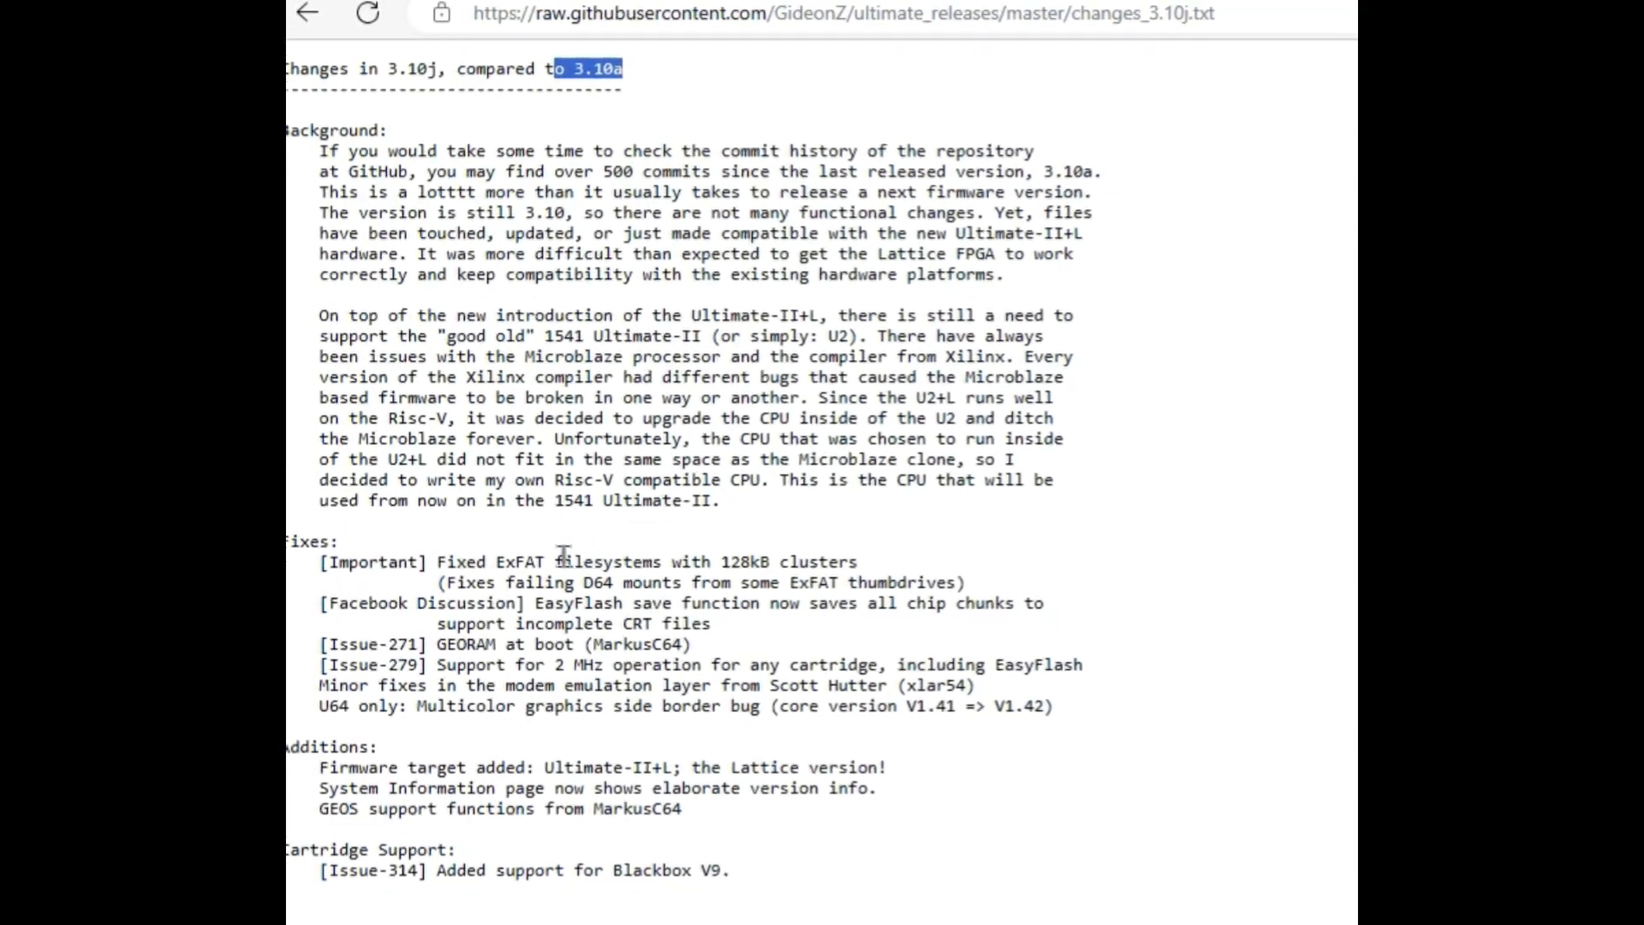
double_click(503, 545)
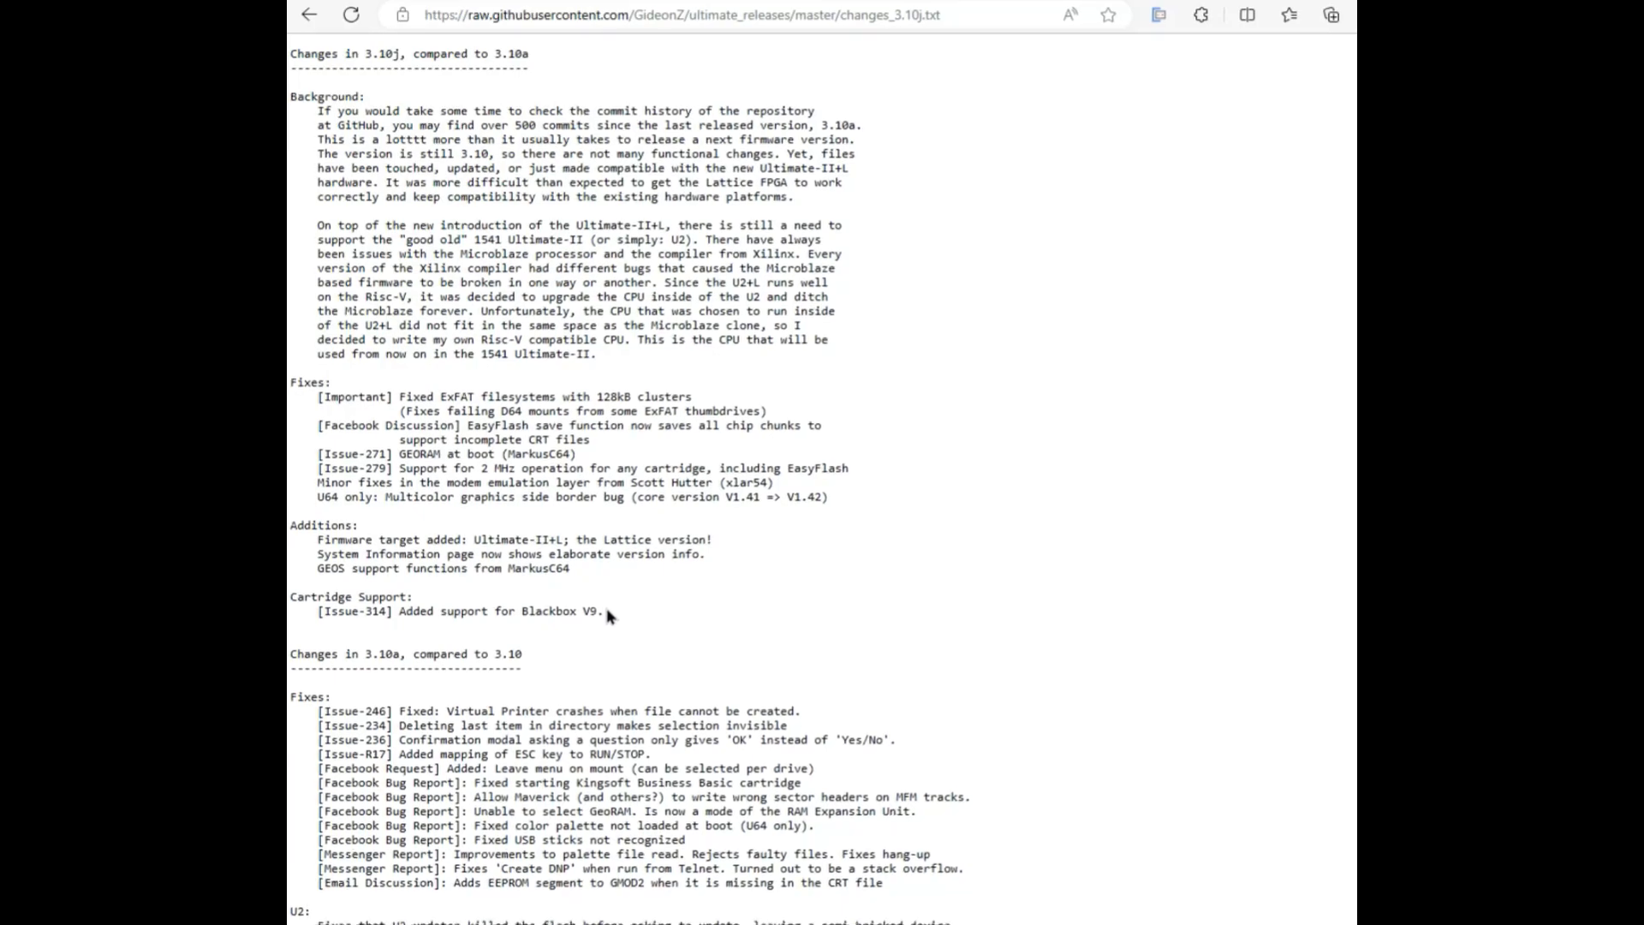
scroll(down, 3)
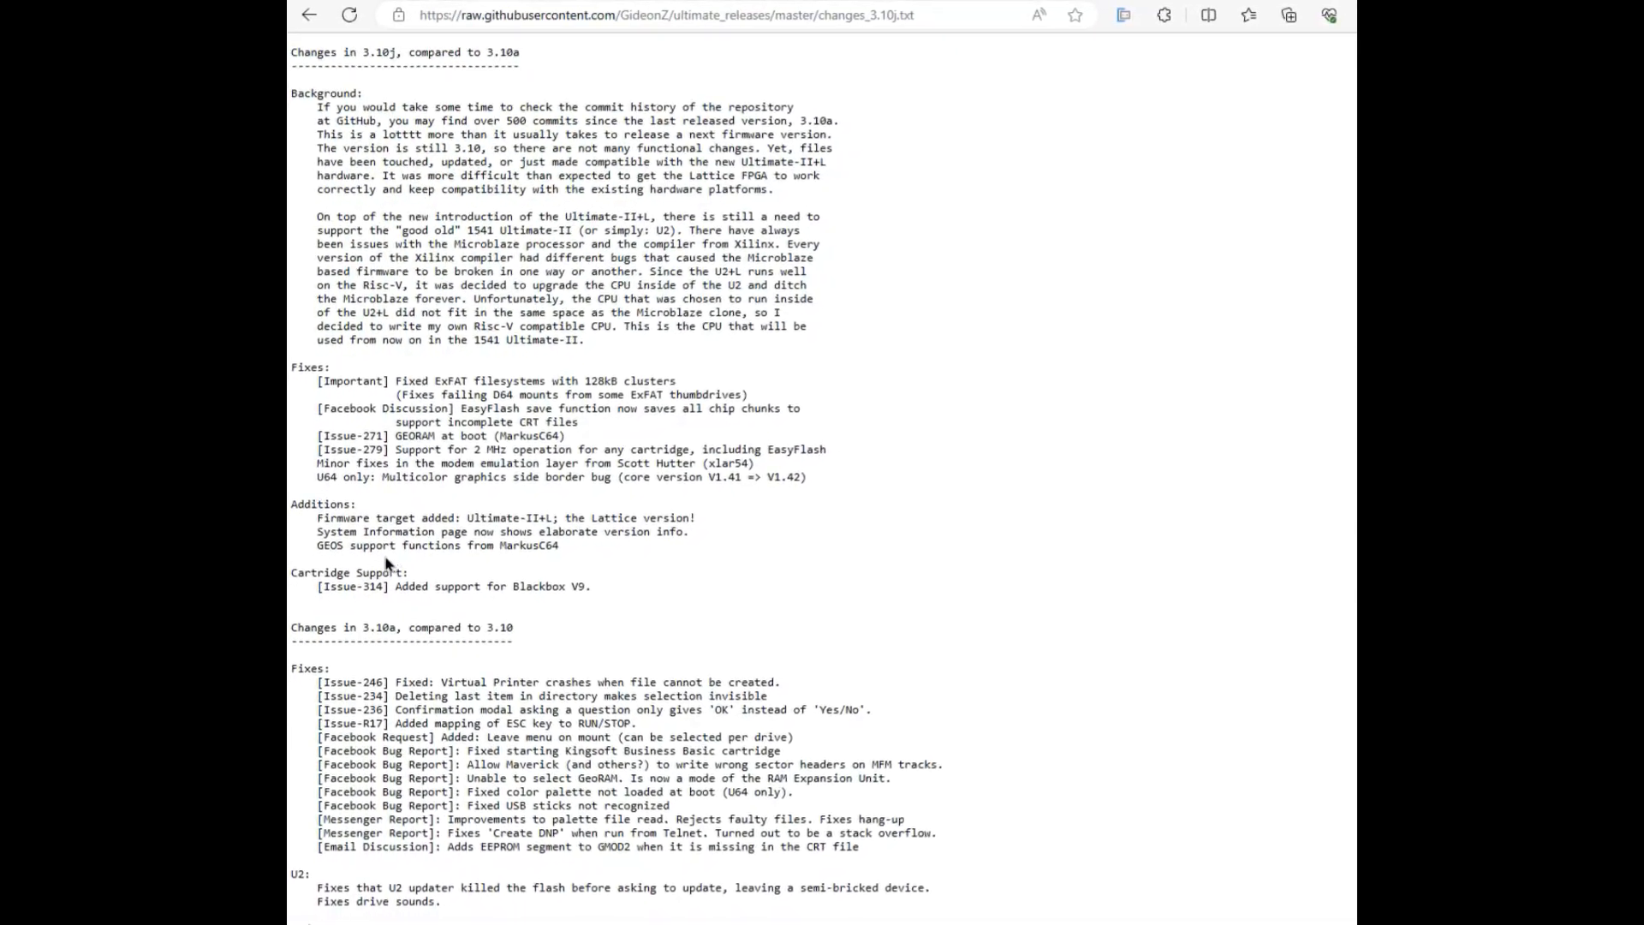
scroll(down, 3)
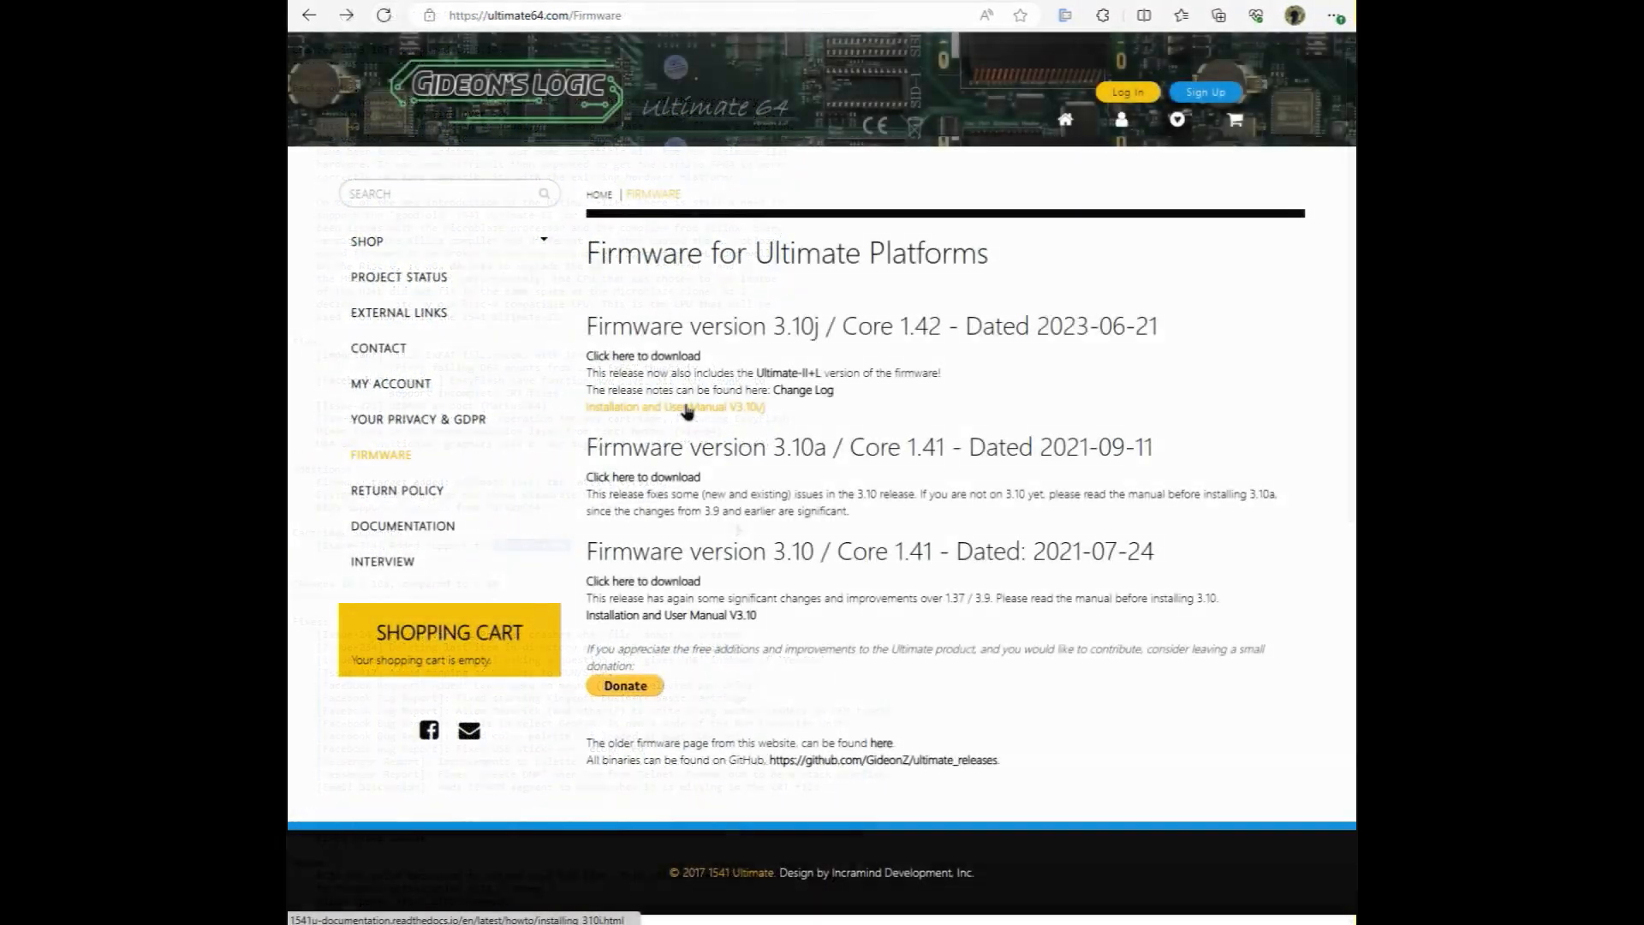
Step: Read the Installing Firmware instructions and migration table in the V3.10j user manual
click(674, 406)
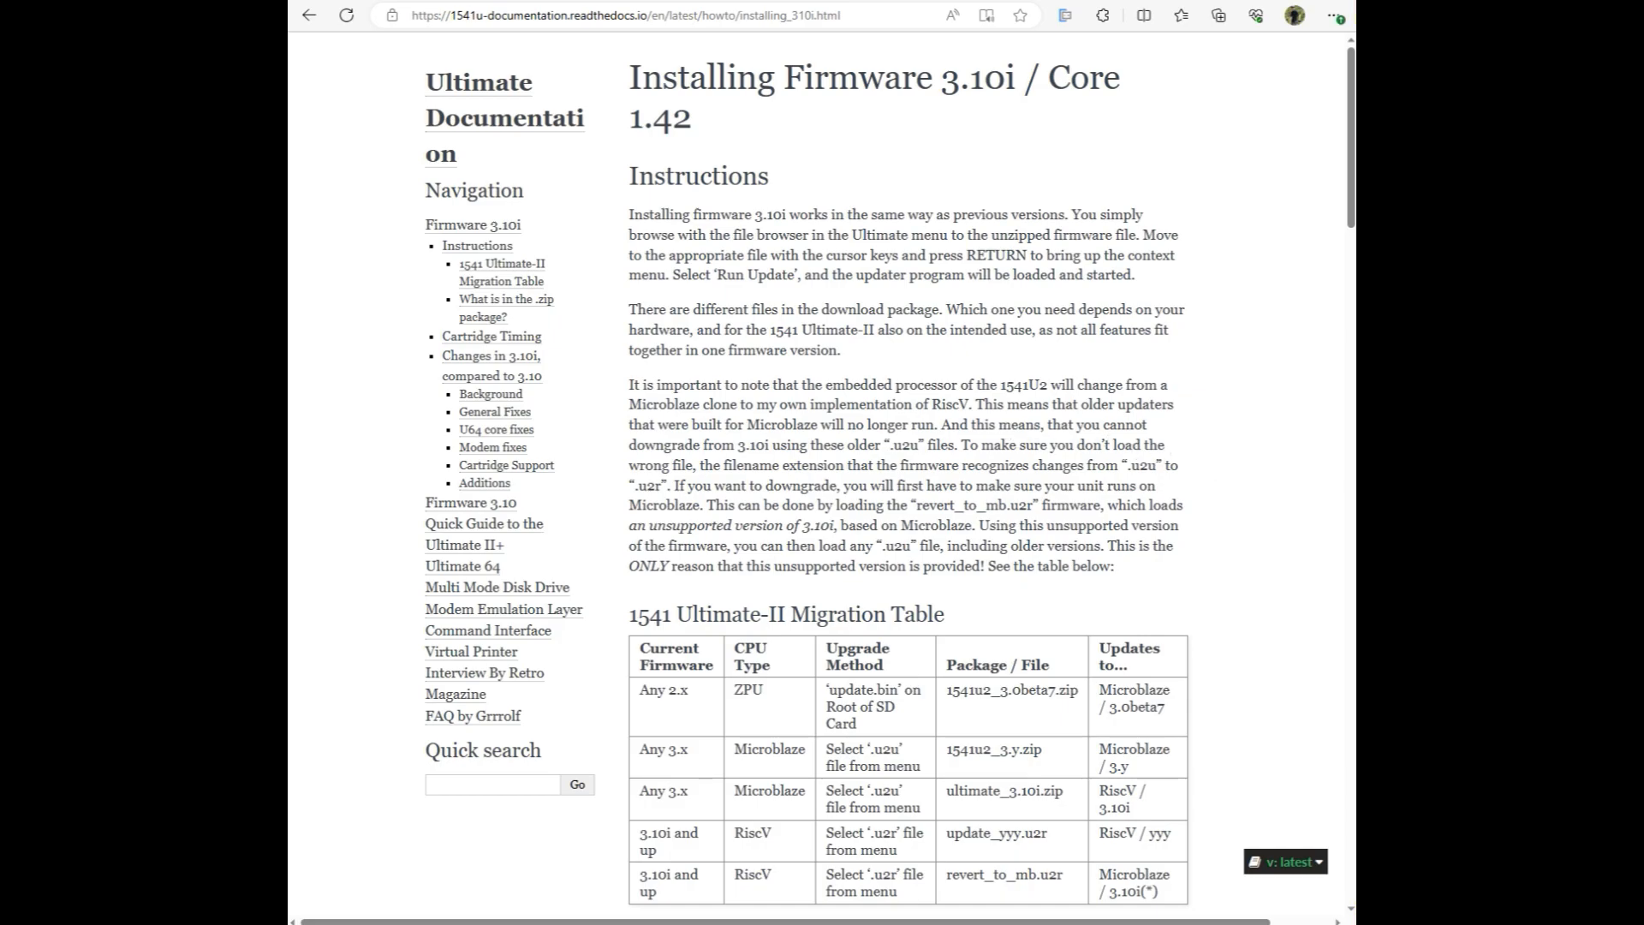
scroll(down, 3)
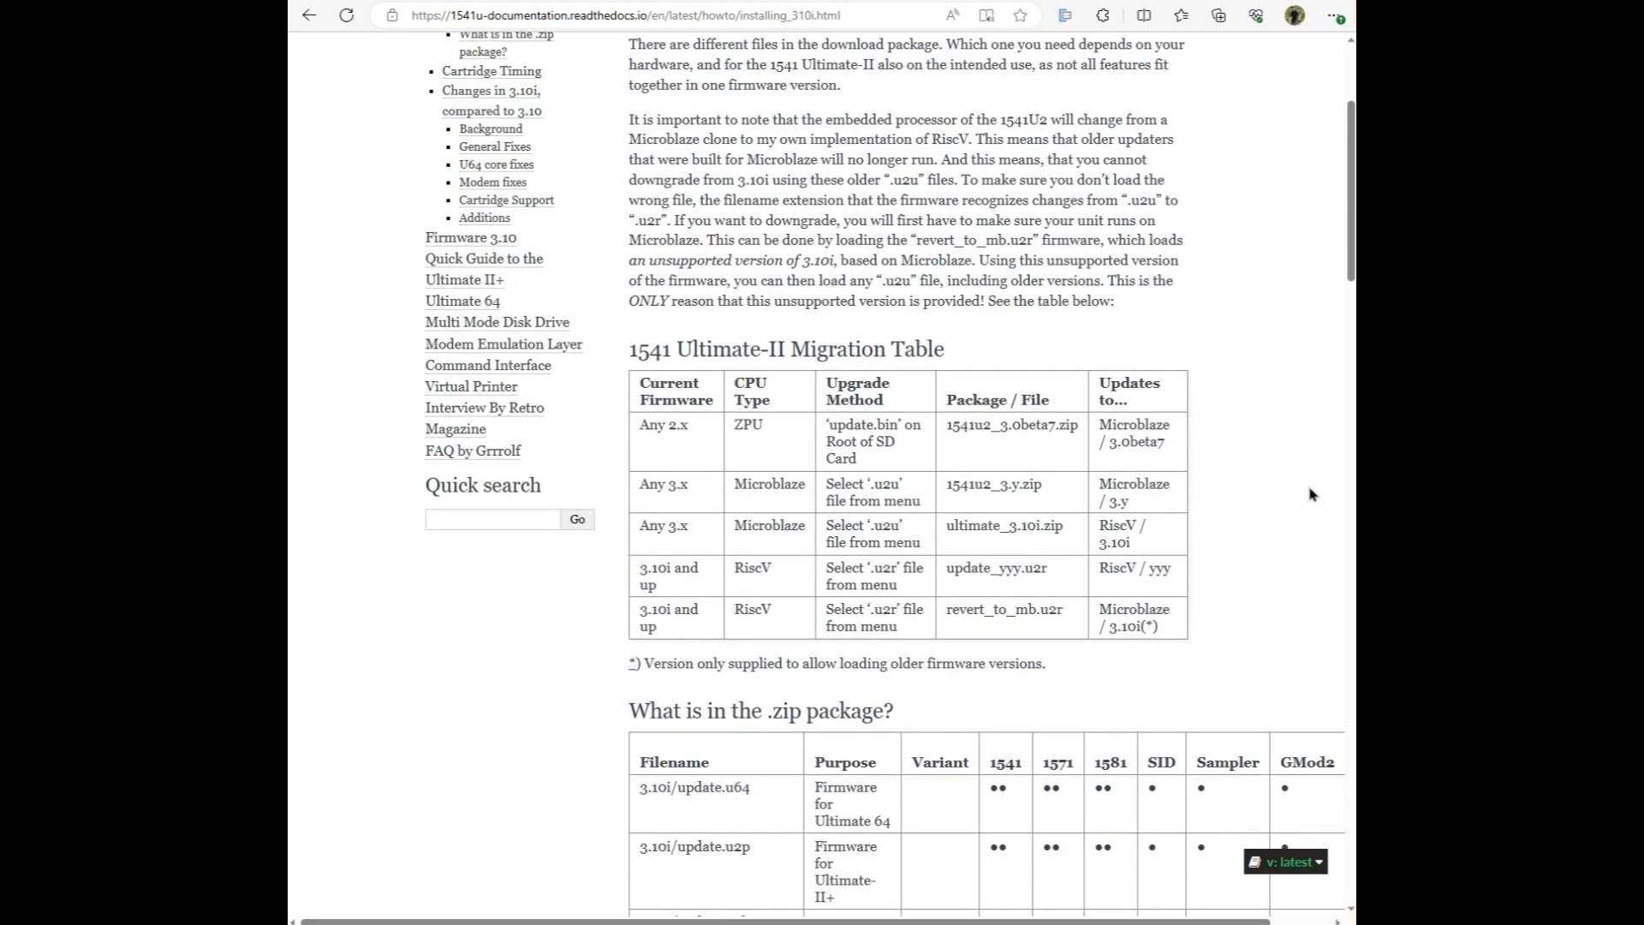
scroll(up, 3)
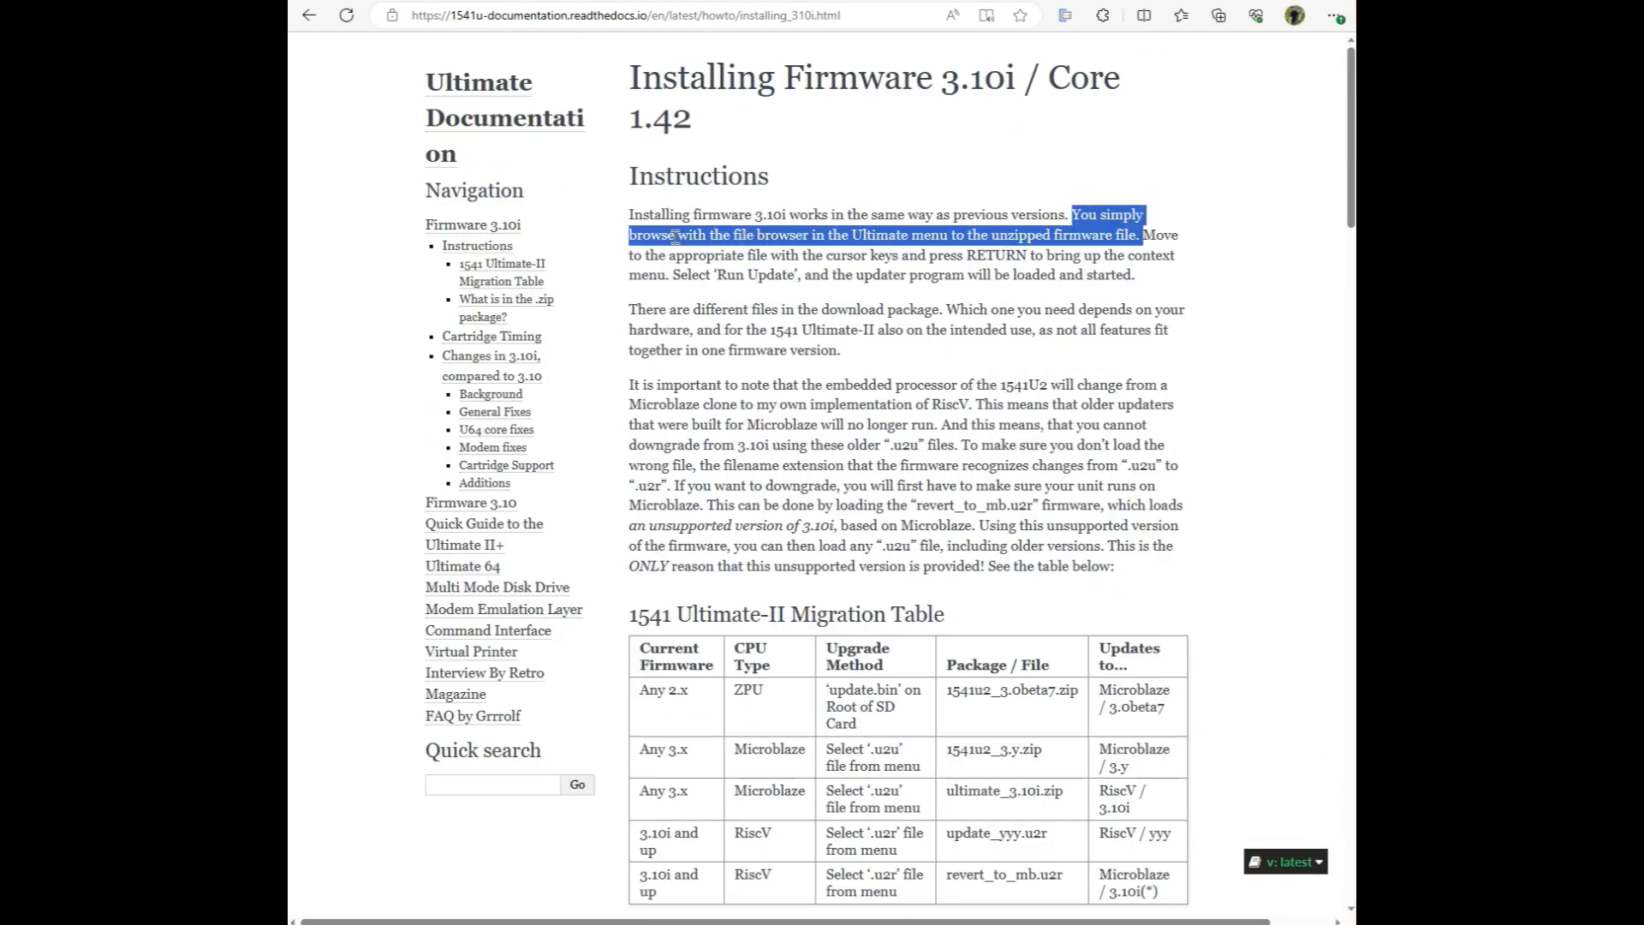
mouse_move(1018, 249)
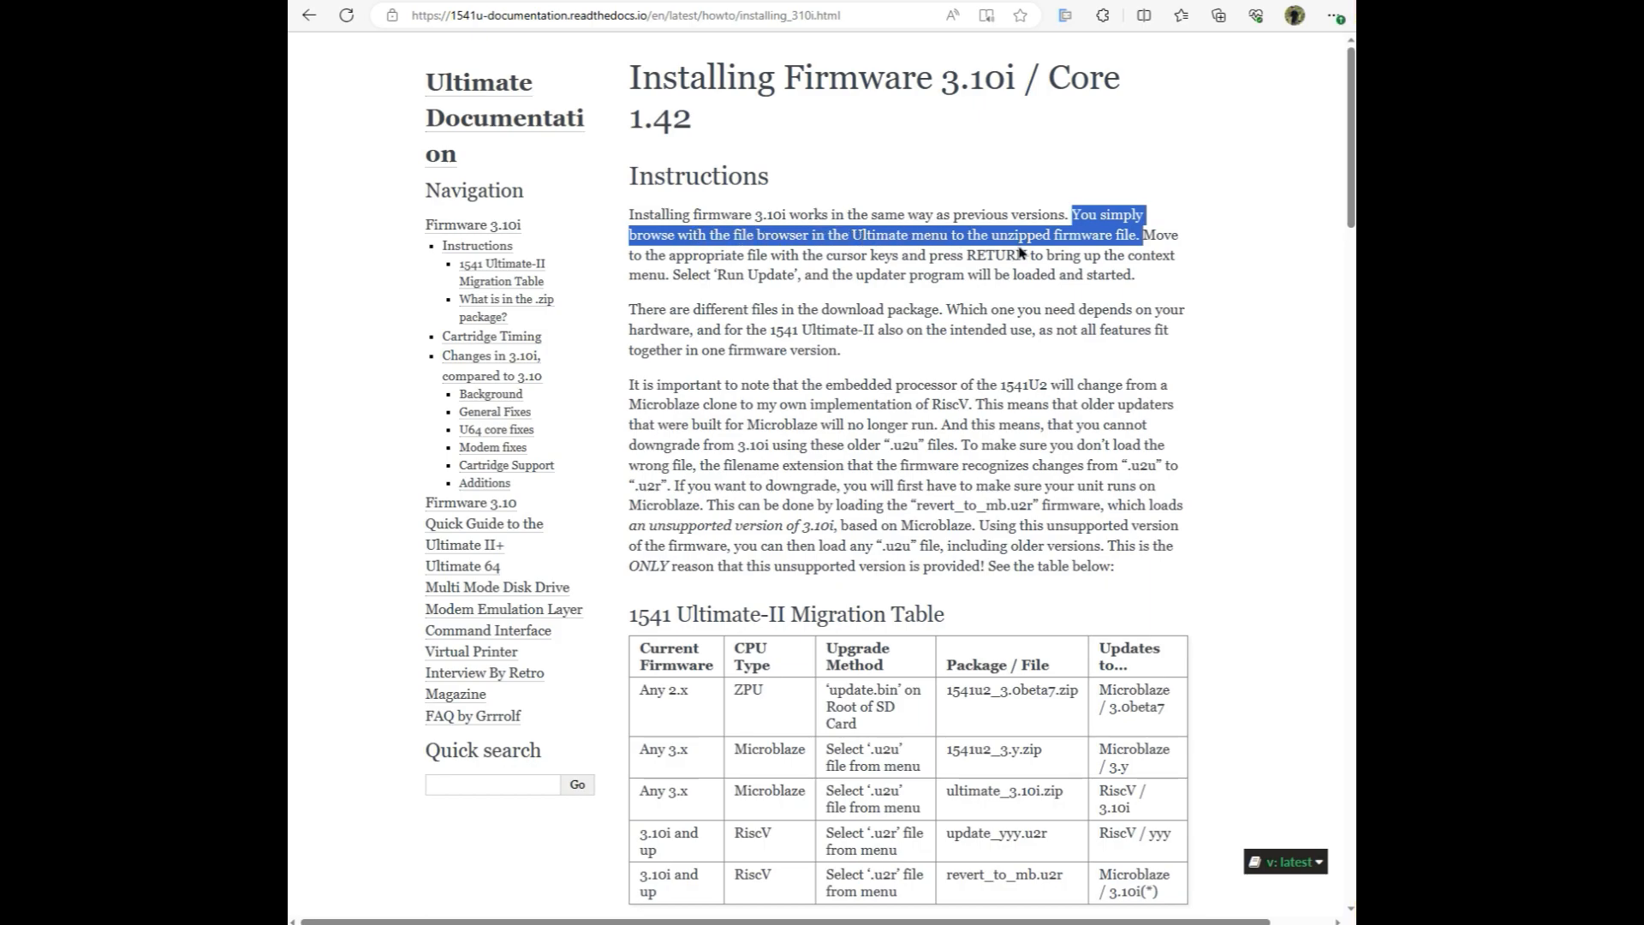
mouse_move(734, 257)
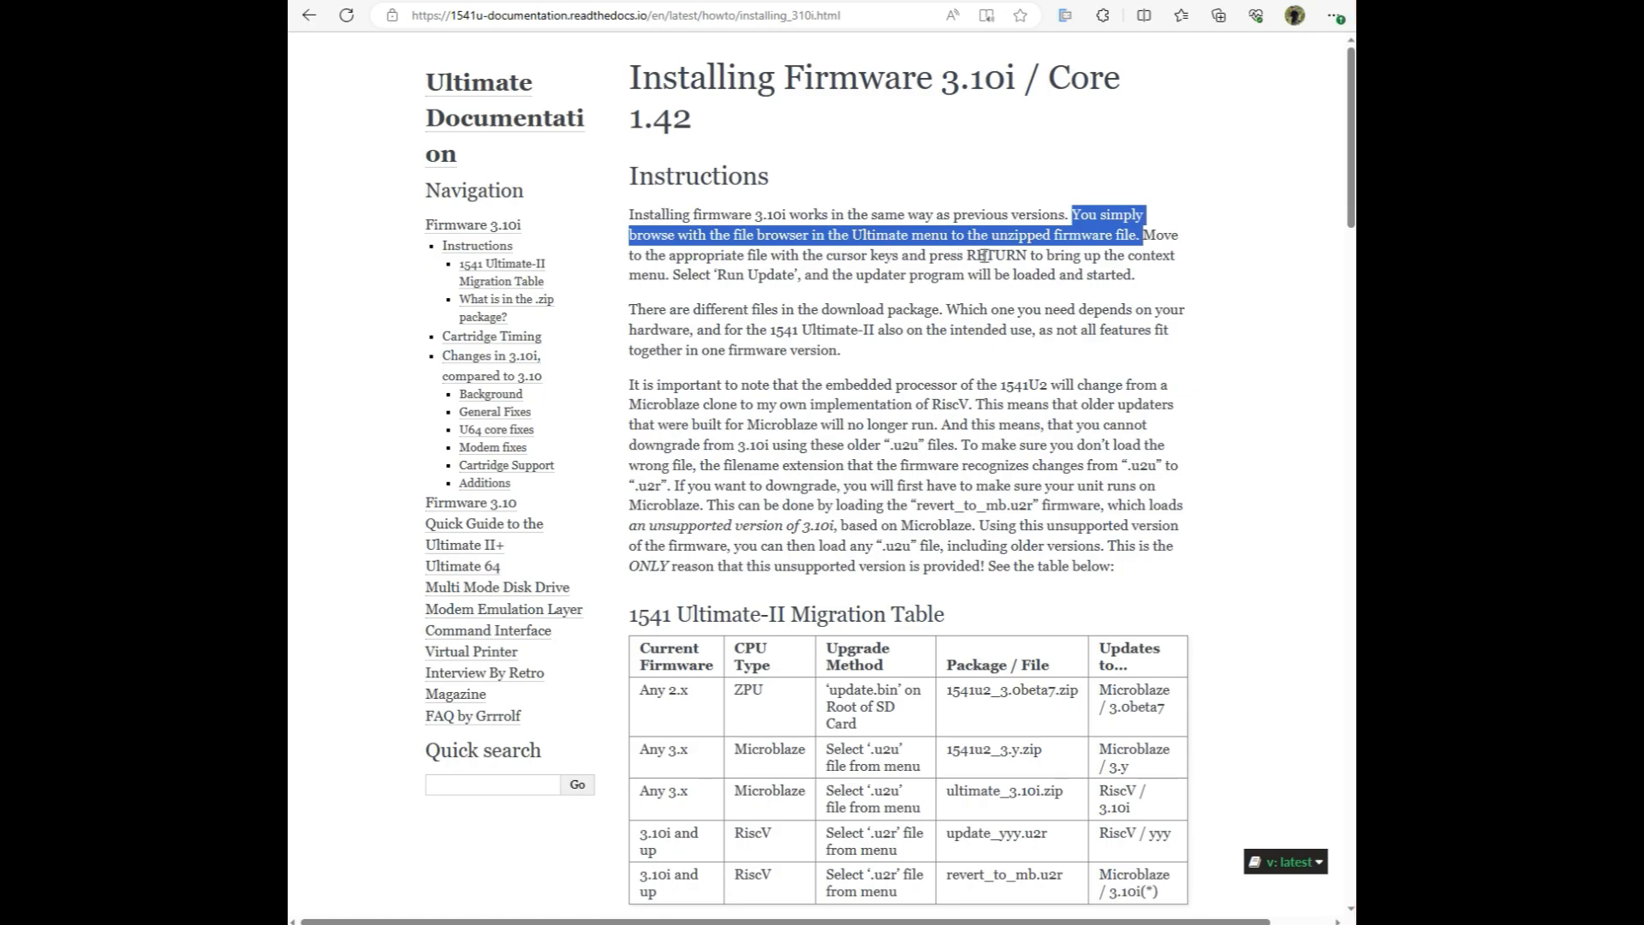
mouse_move(742, 267)
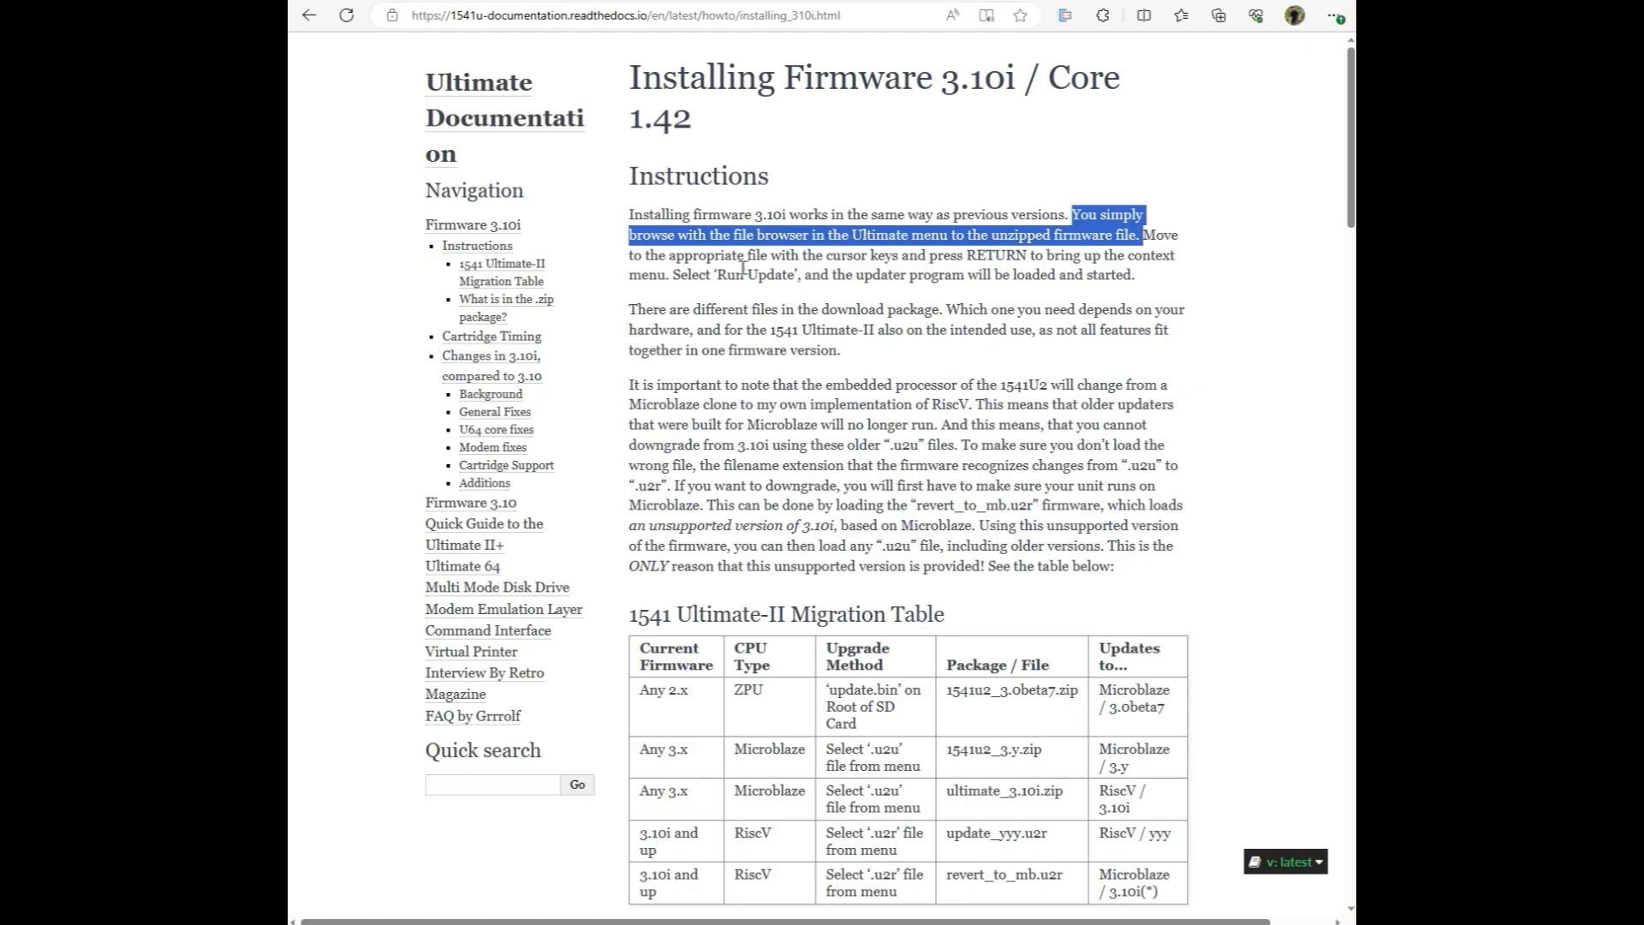
mouse_move(827, 270)
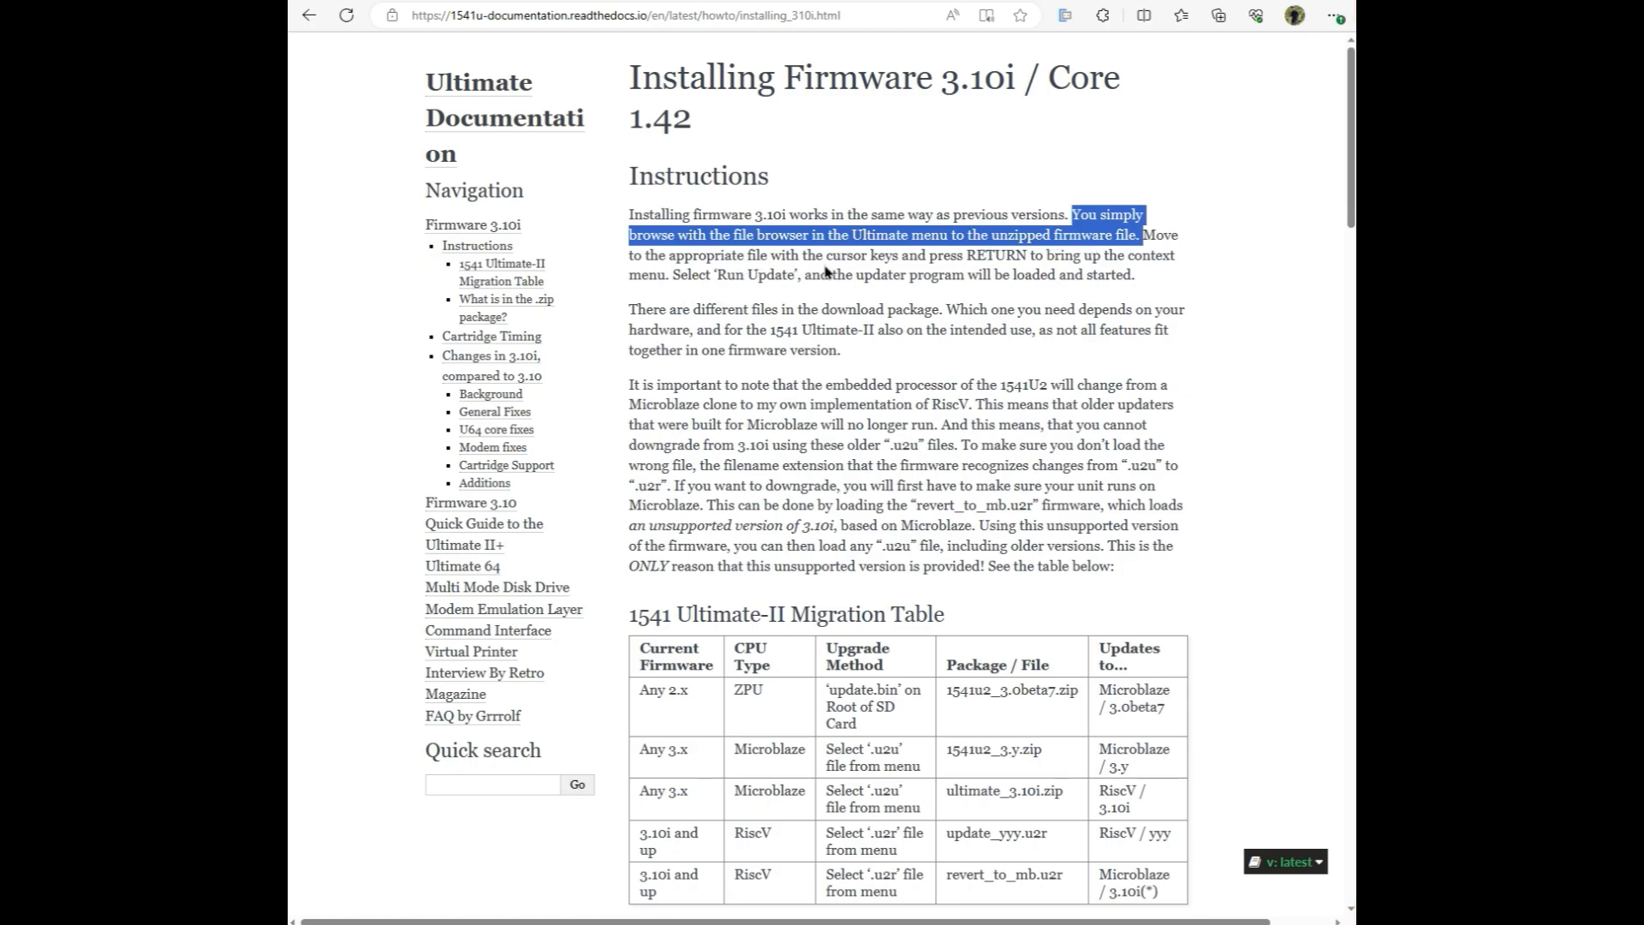
click(868, 281)
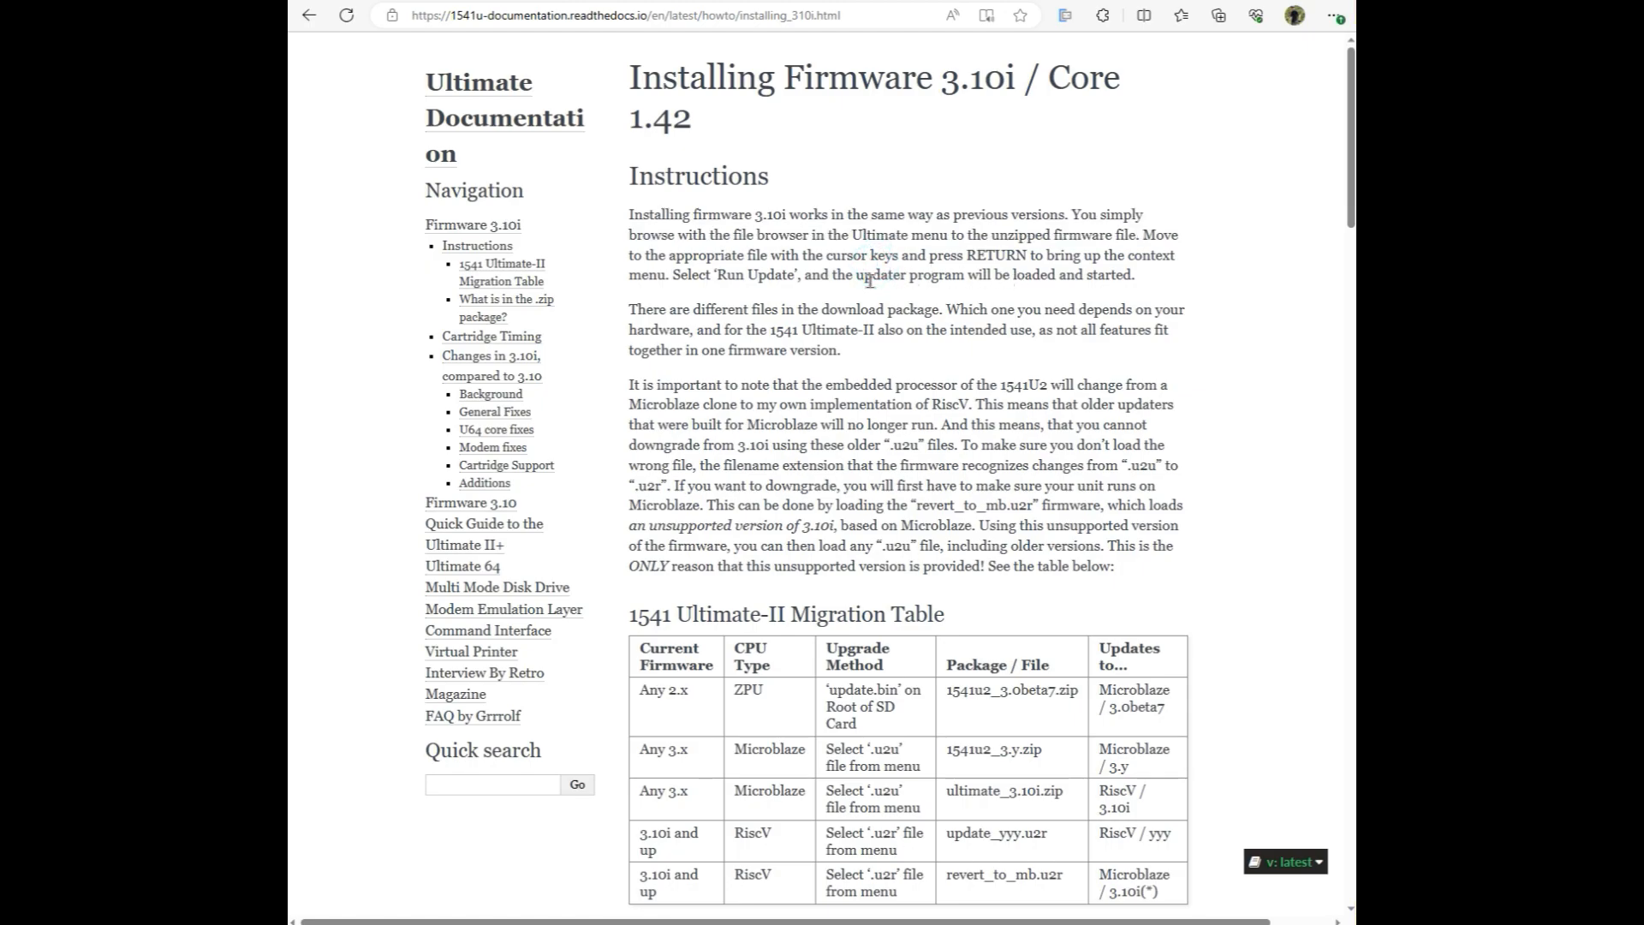
mouse_move(837, 308)
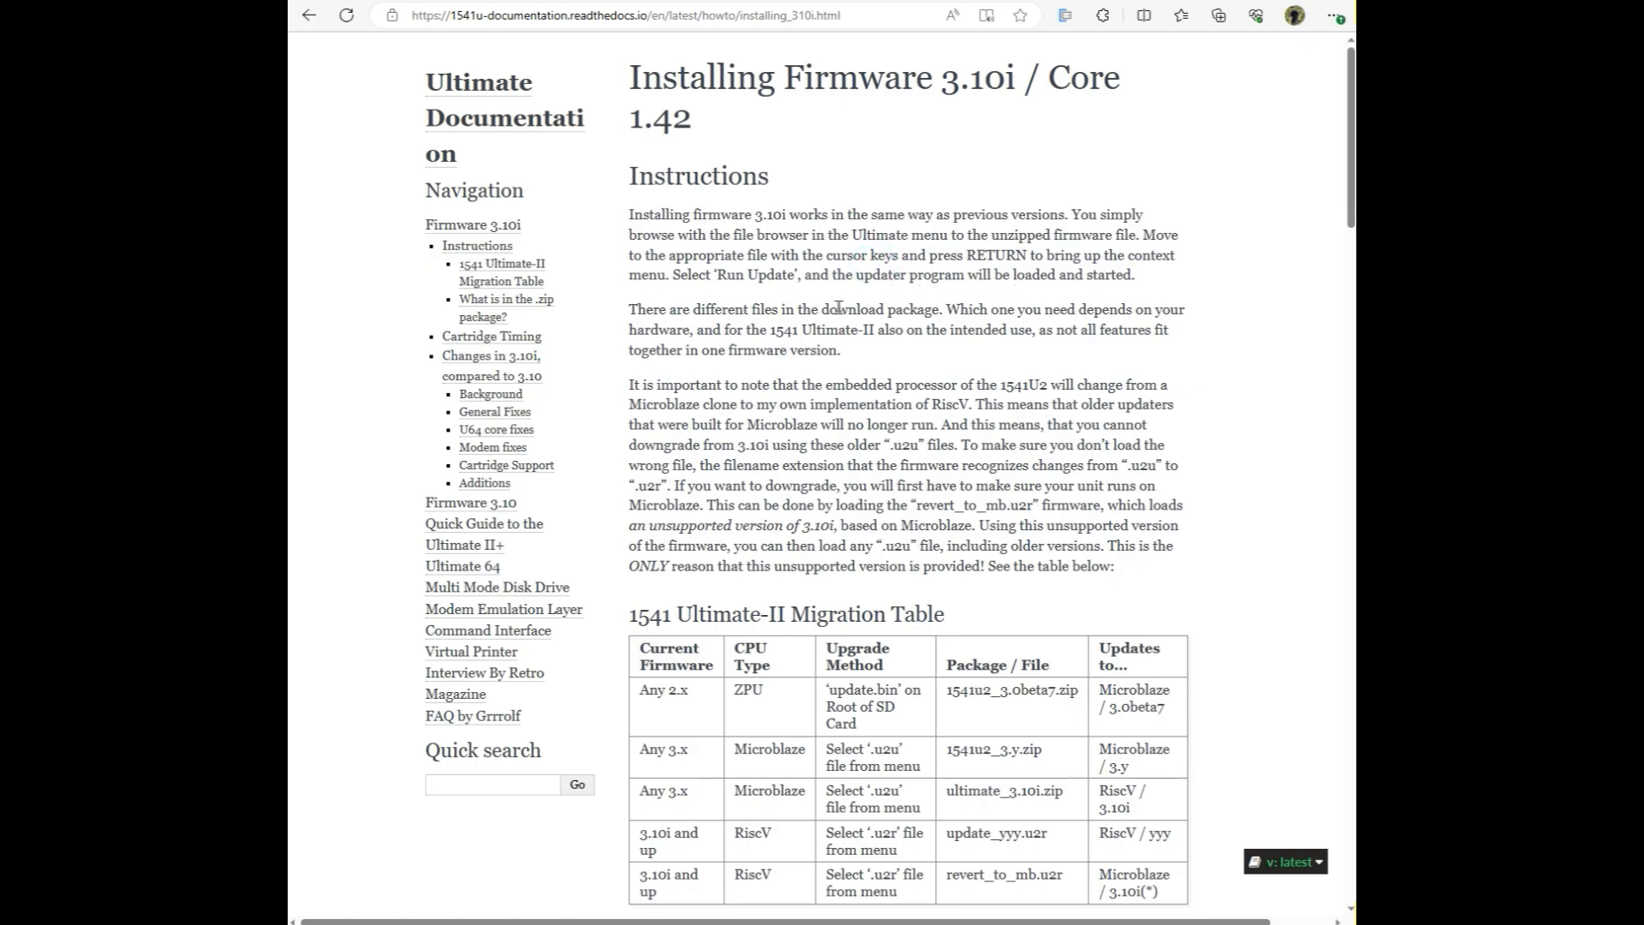
scroll(down, 3)
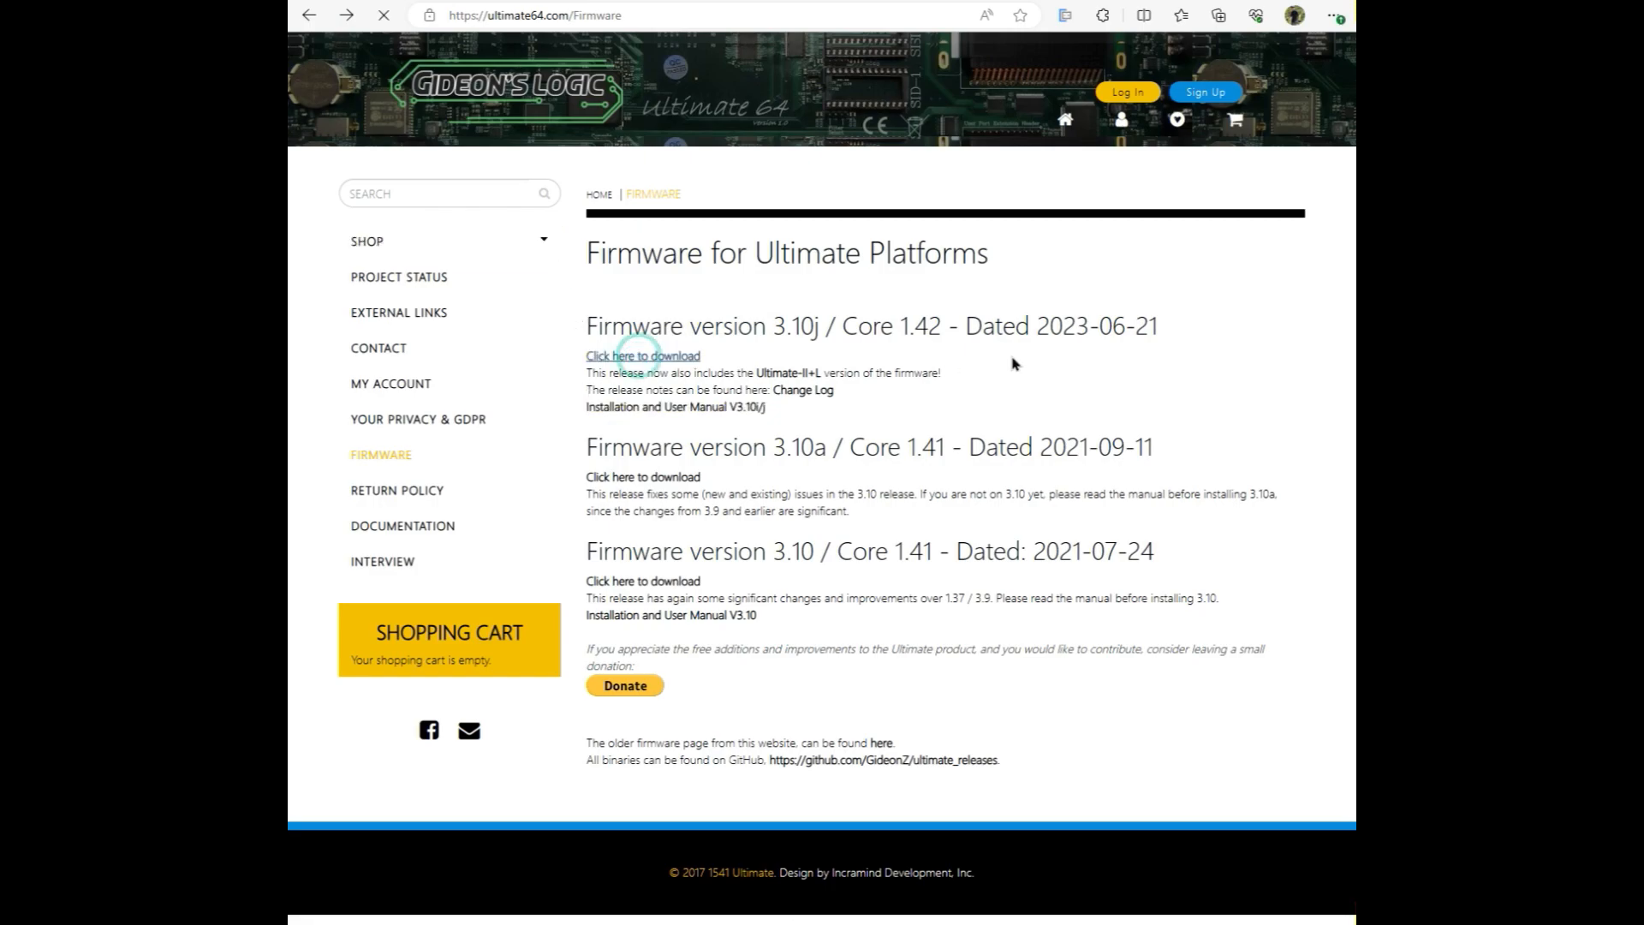
Step: Download the ultimate_3.10j firmware zip via 'Click here to download'
click(641, 356)
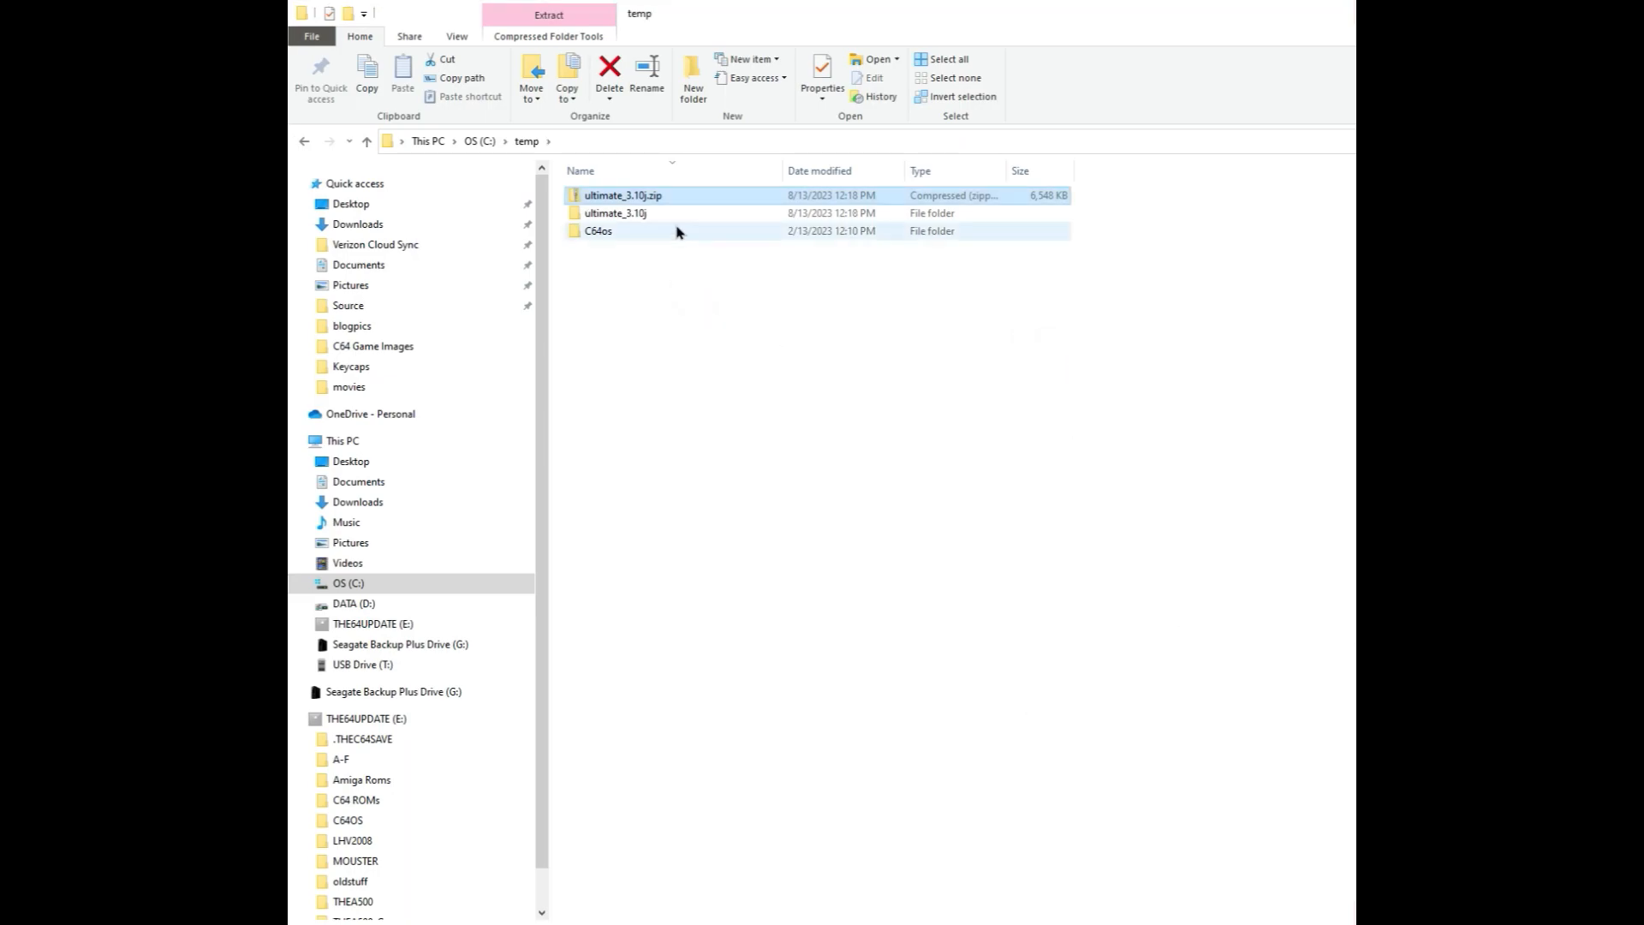
Step: Copy the unzipped ultimate_3.10j folder to the root of the CF (E:) card
double_click(614, 212)
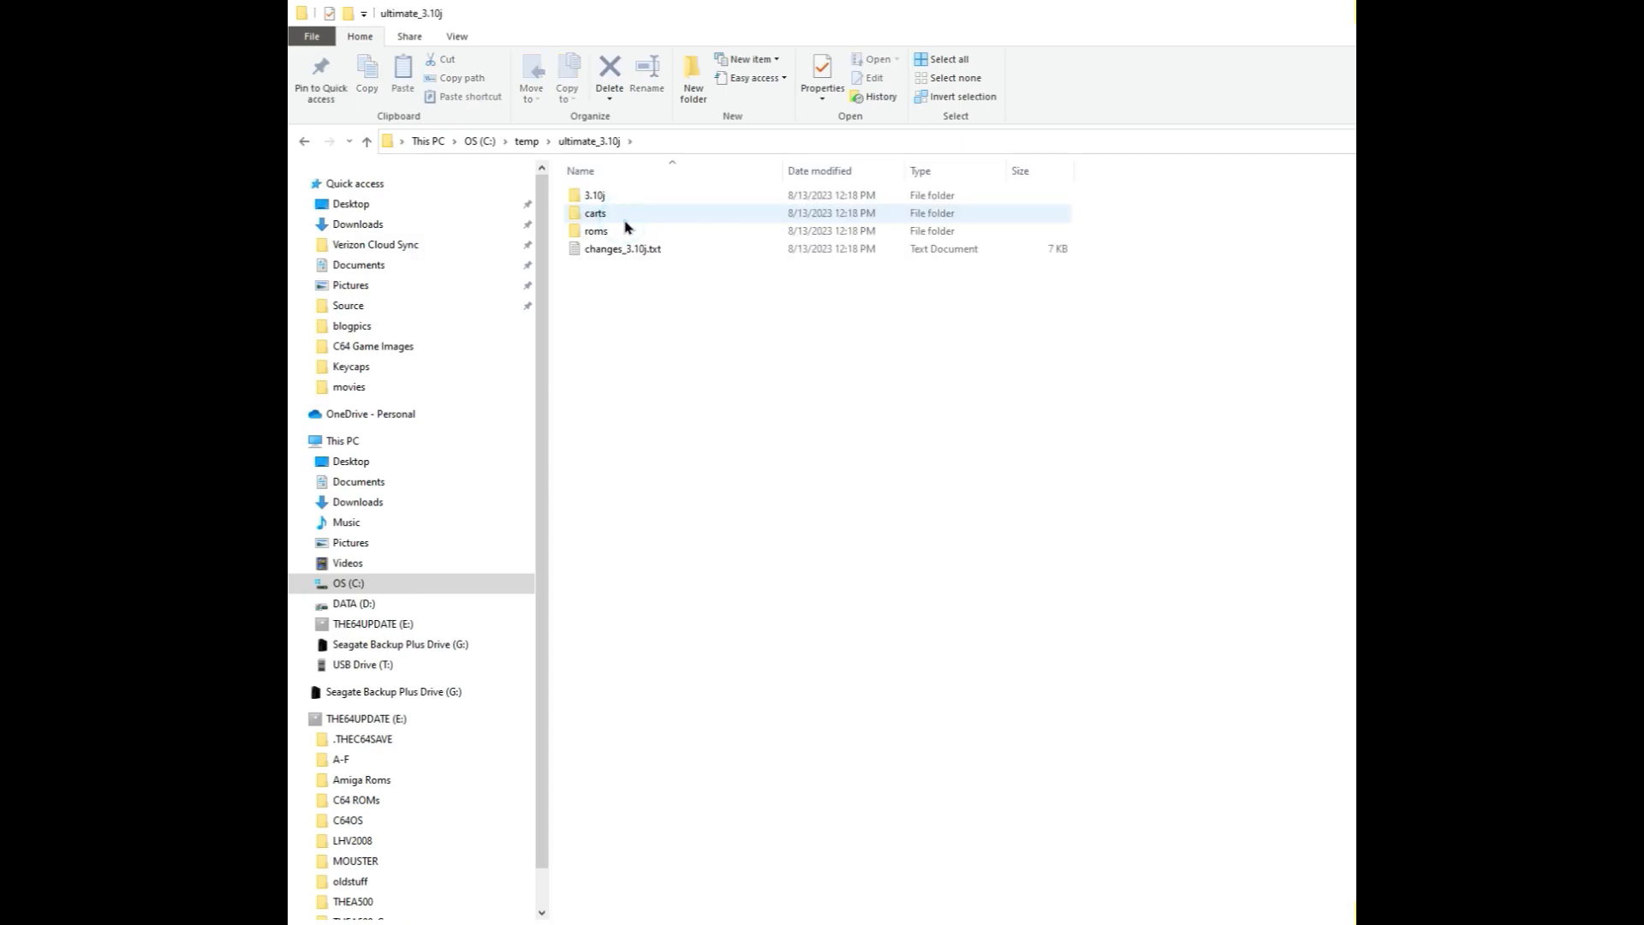
click(304, 140)
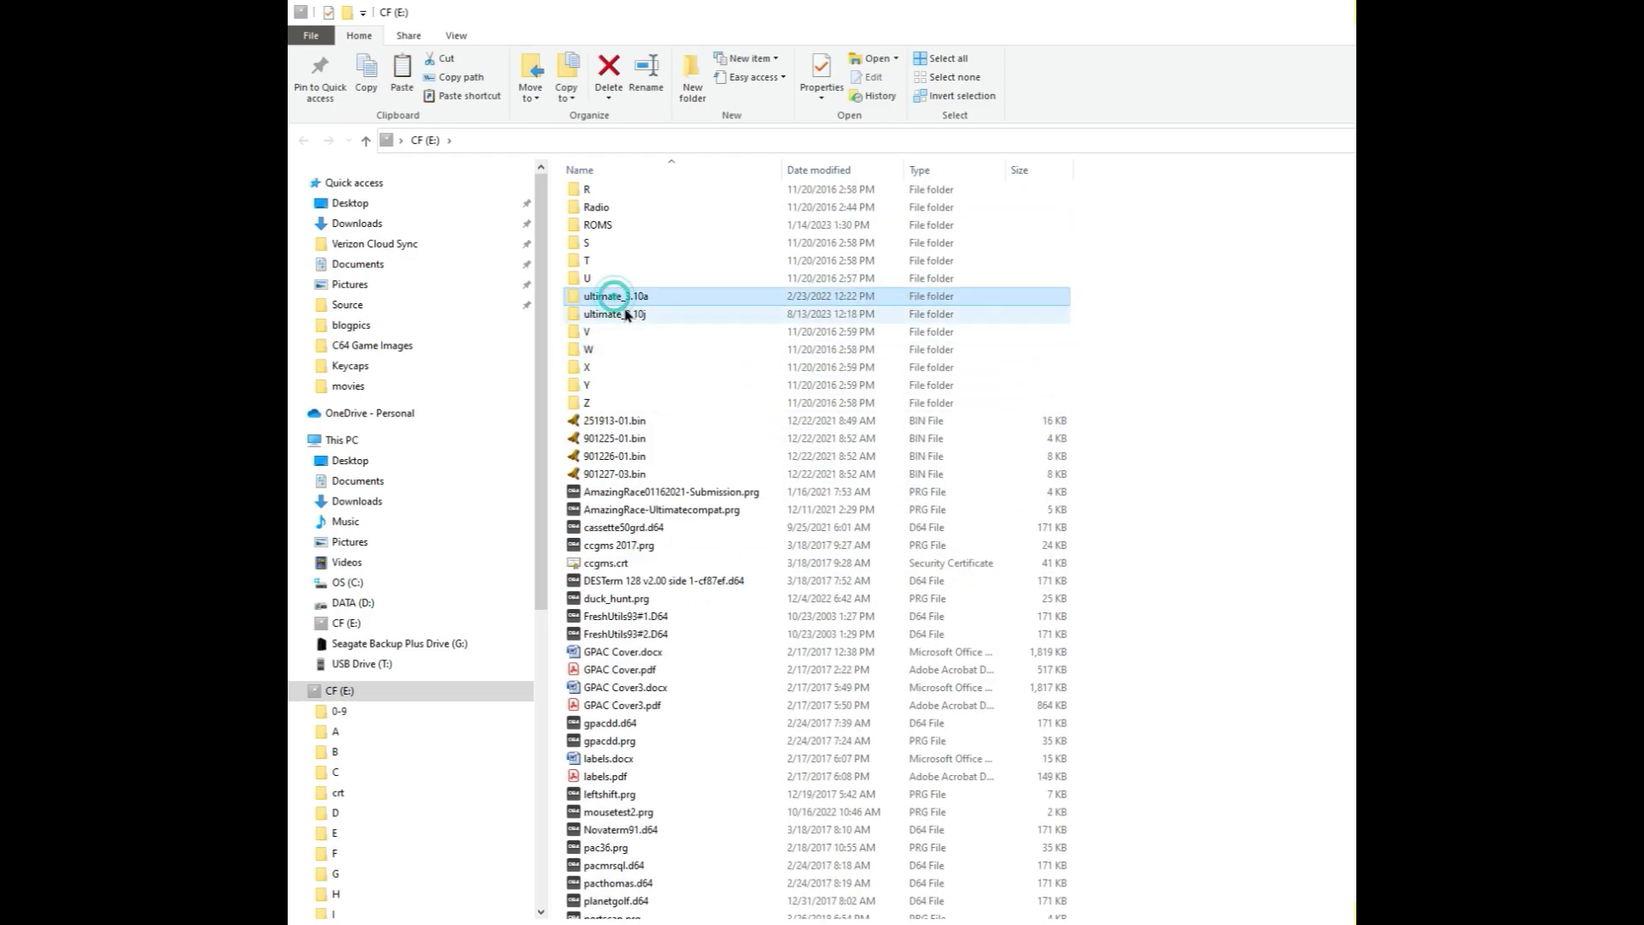
mouse_move(1013, 328)
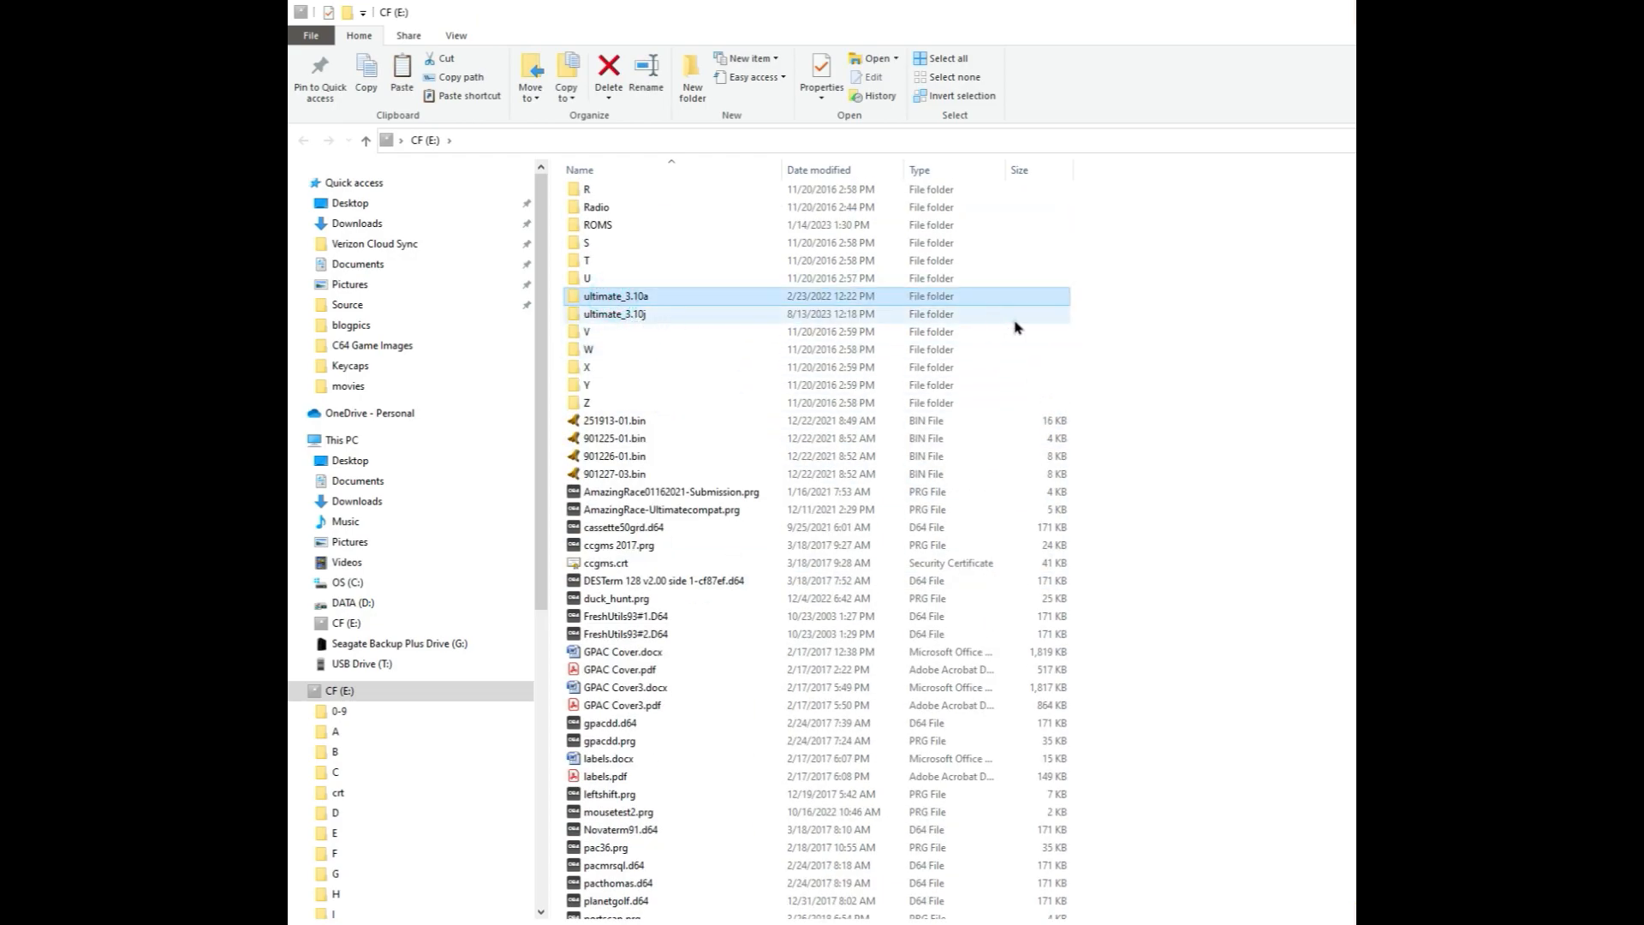